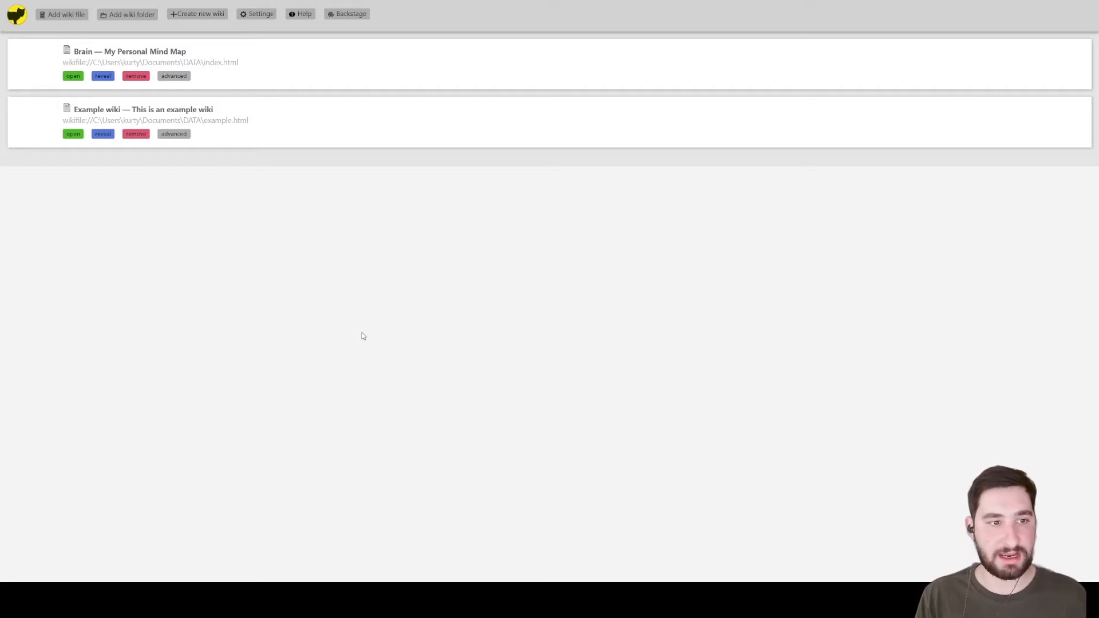
mouse_move(142, 220)
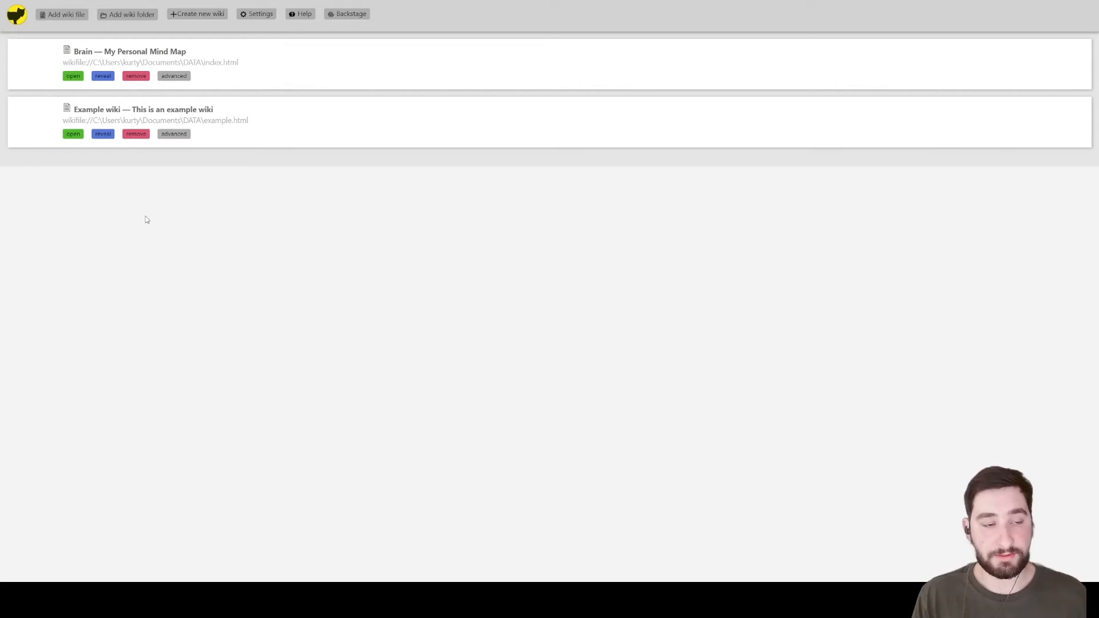
mouse_move(79, 167)
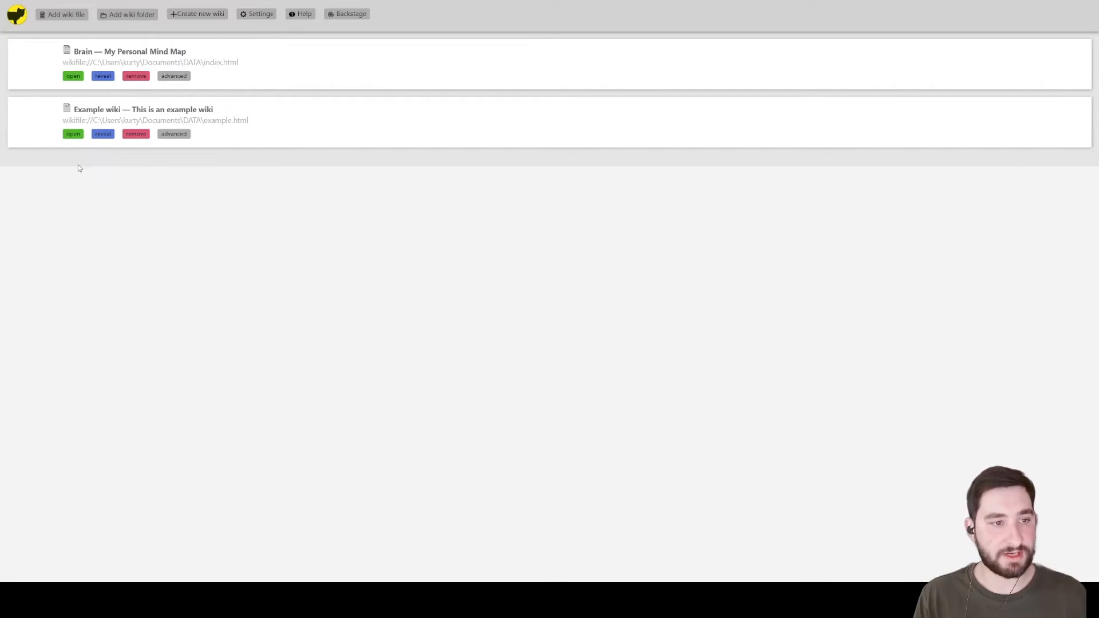
mouse_move(70, 156)
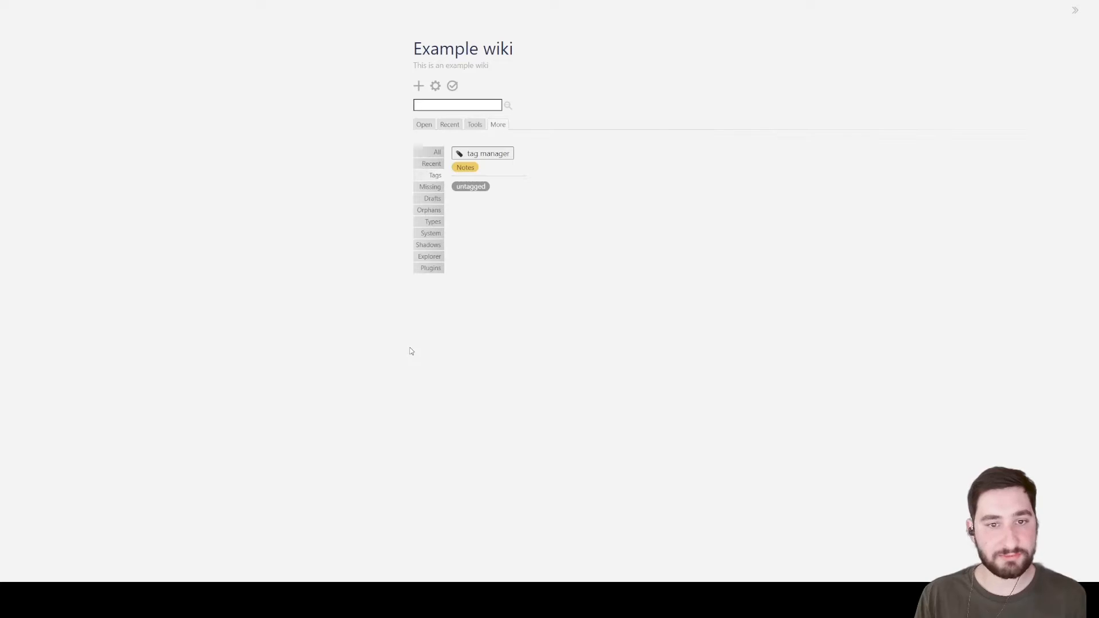
mouse_move(476, 89)
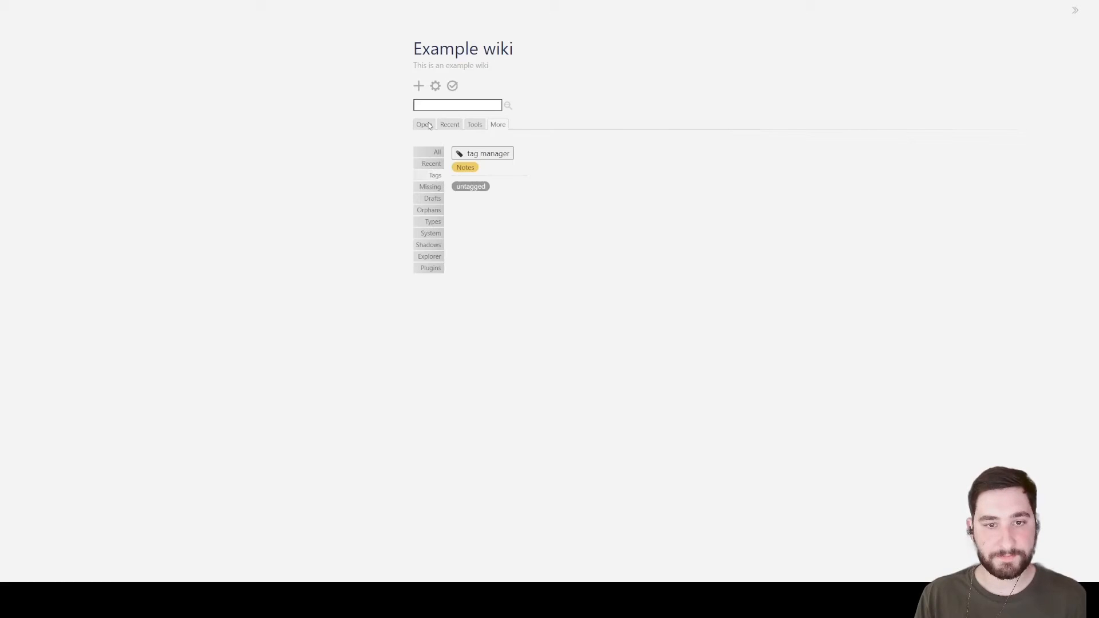
From the Recent list, open 'This is an example note' and its linked 'Another example' note
click(449, 123)
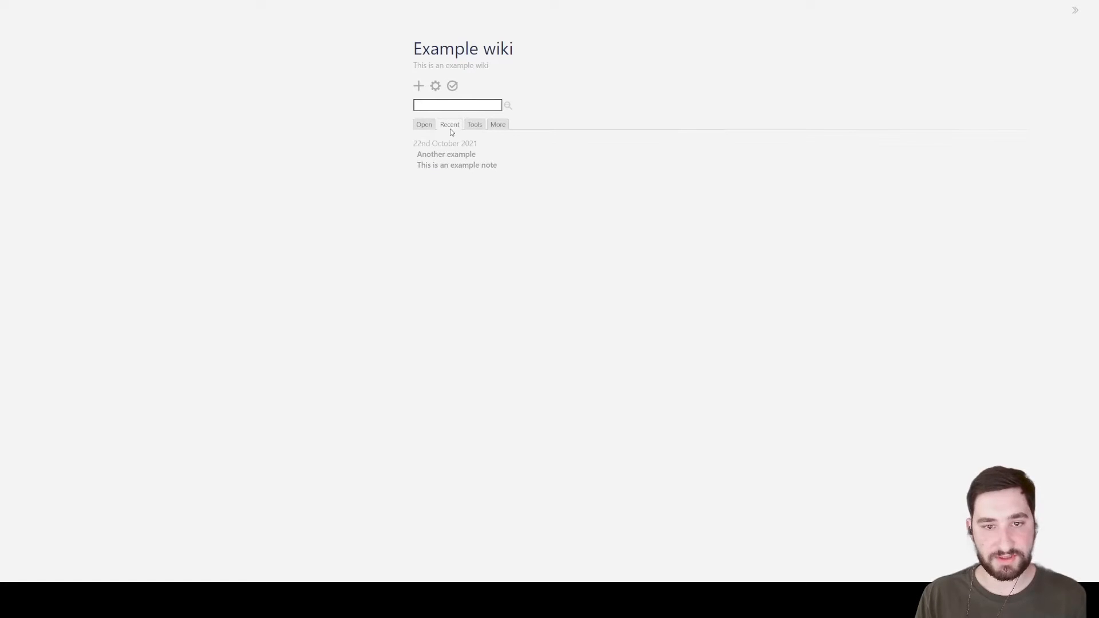
mouse_move(456, 166)
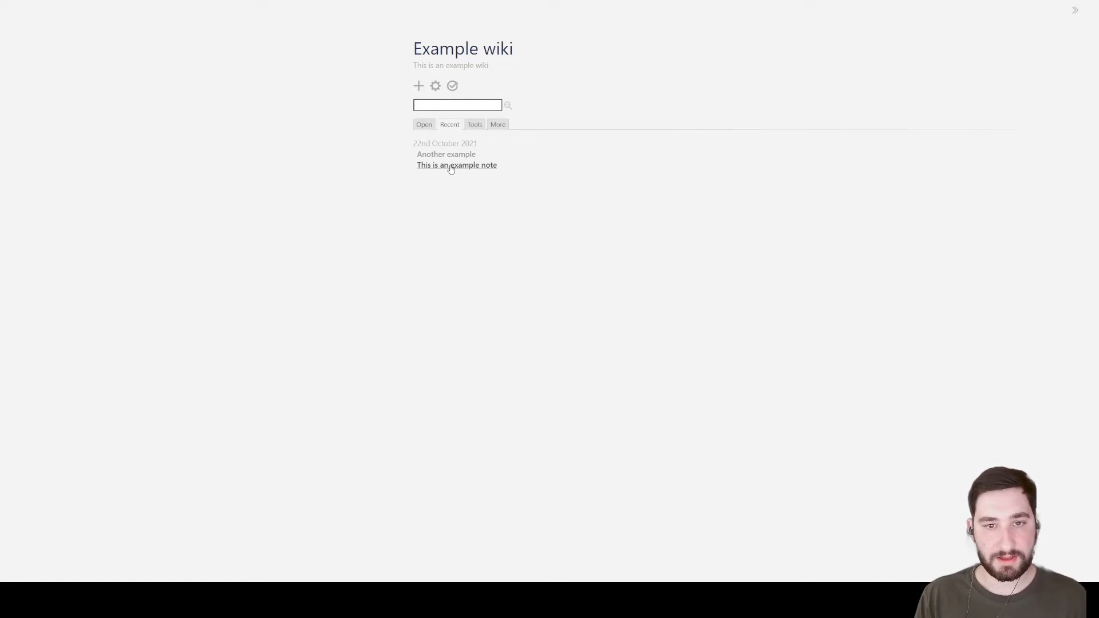
click(456, 165)
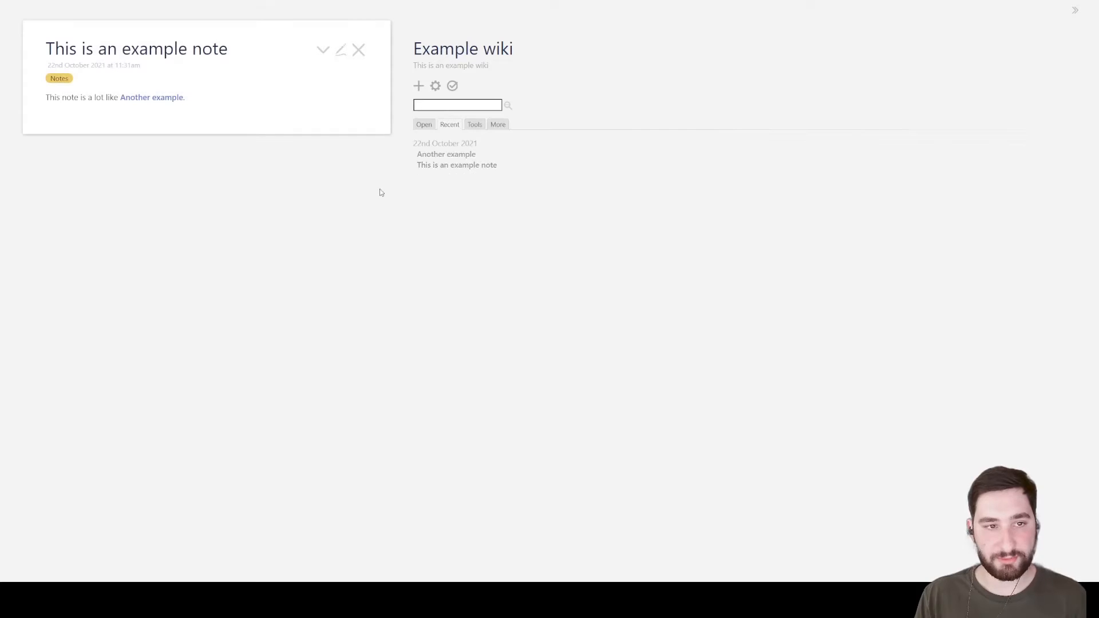
mouse_move(320, 175)
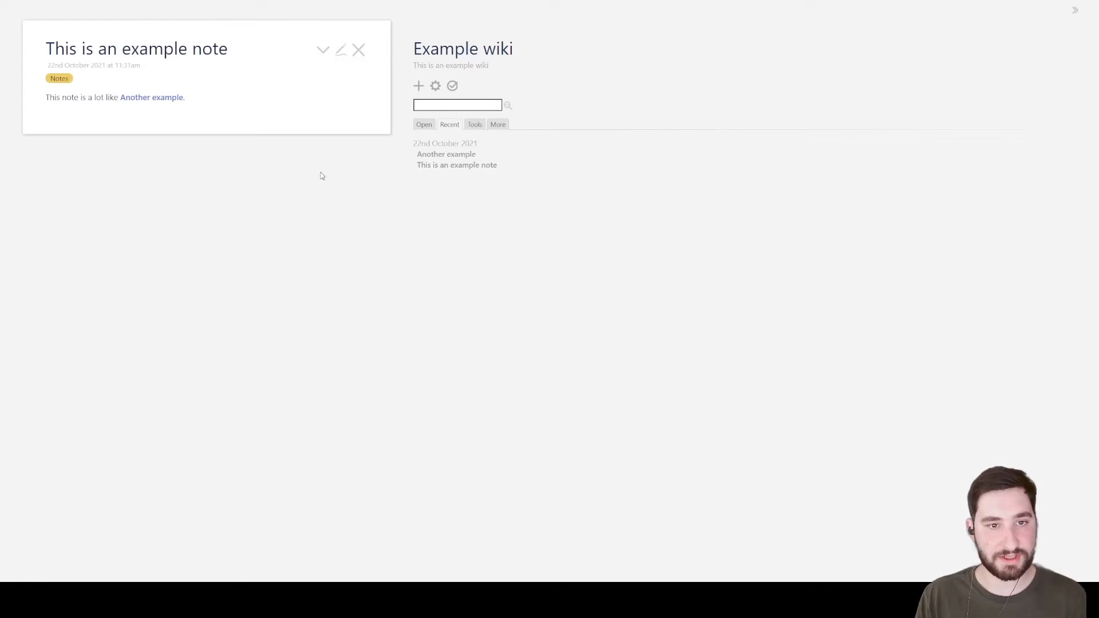
mouse_move(18, 83)
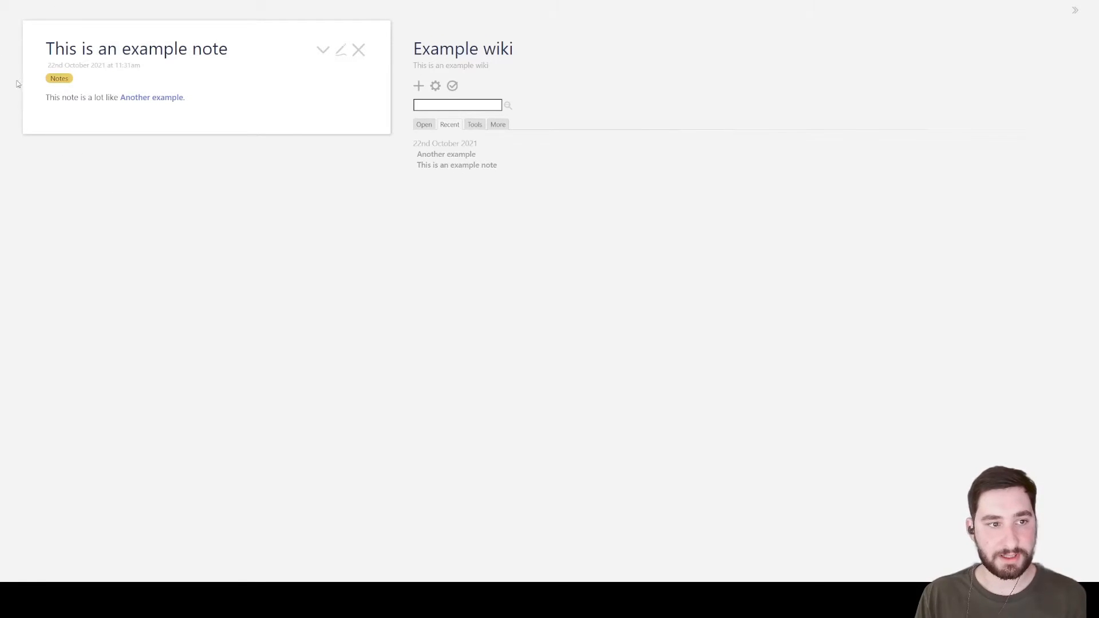
click(445, 154)
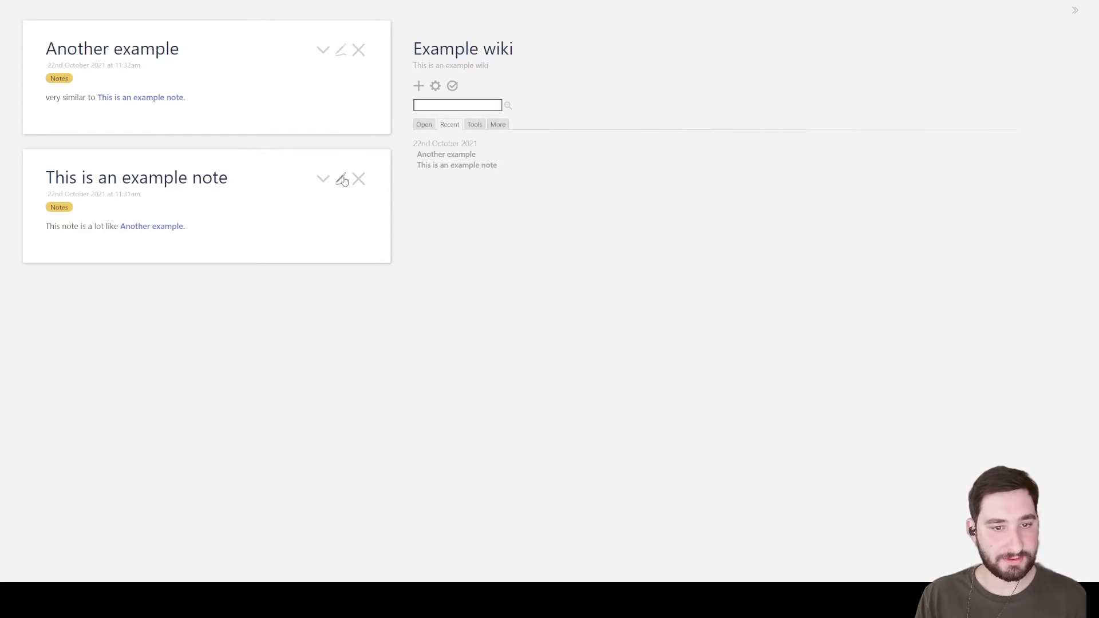
Edit 'This is an example note', touching its title, tag field ('Na') and body text
click(341, 179)
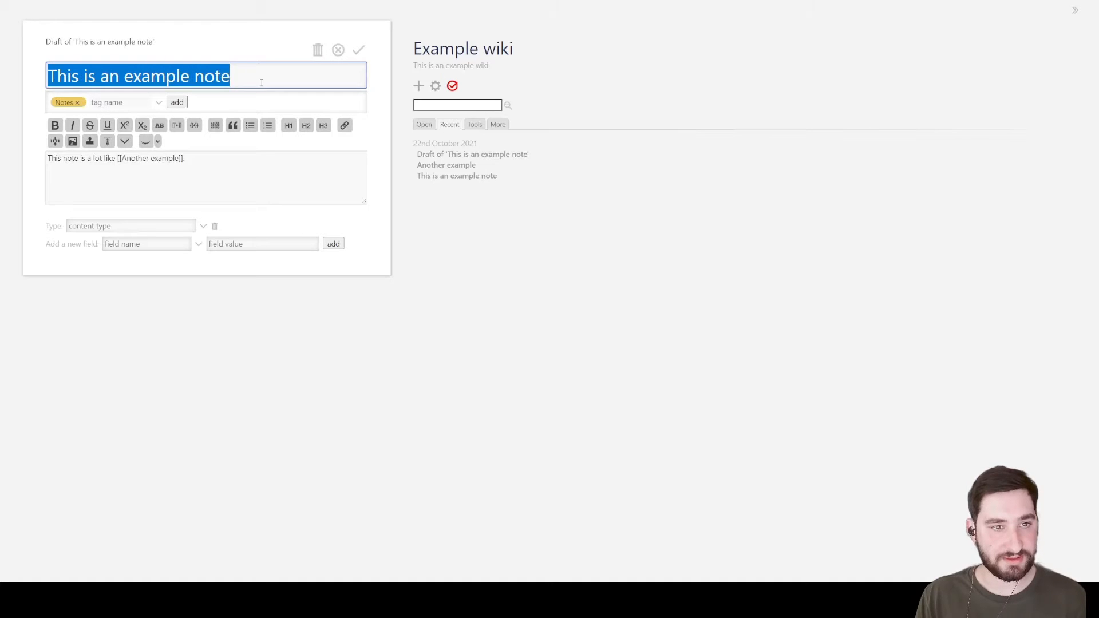
click(230, 75)
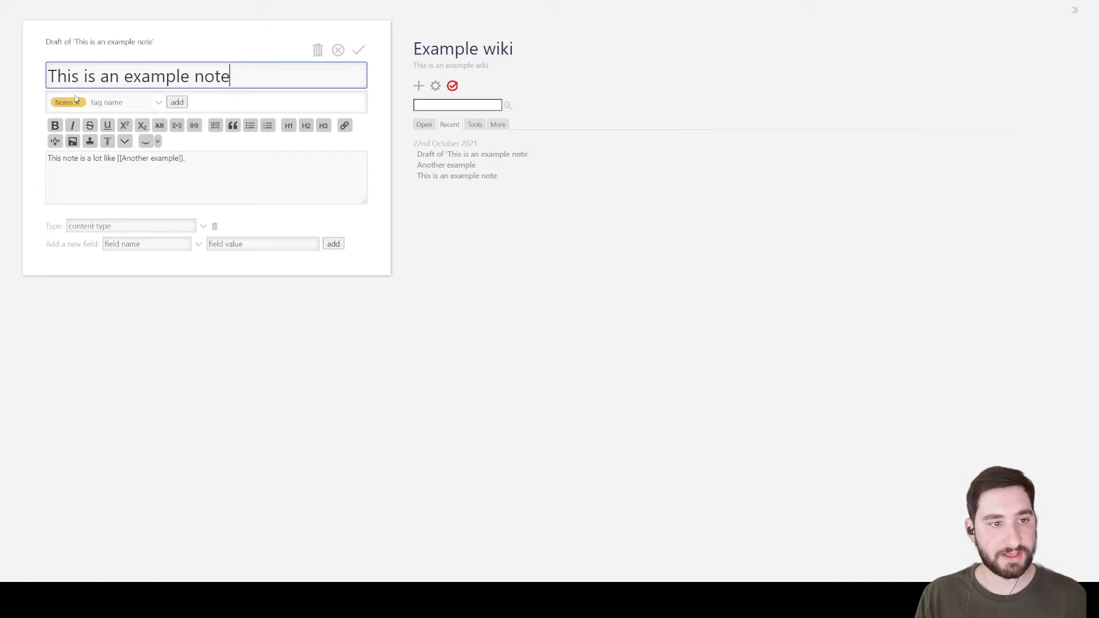
click(122, 102)
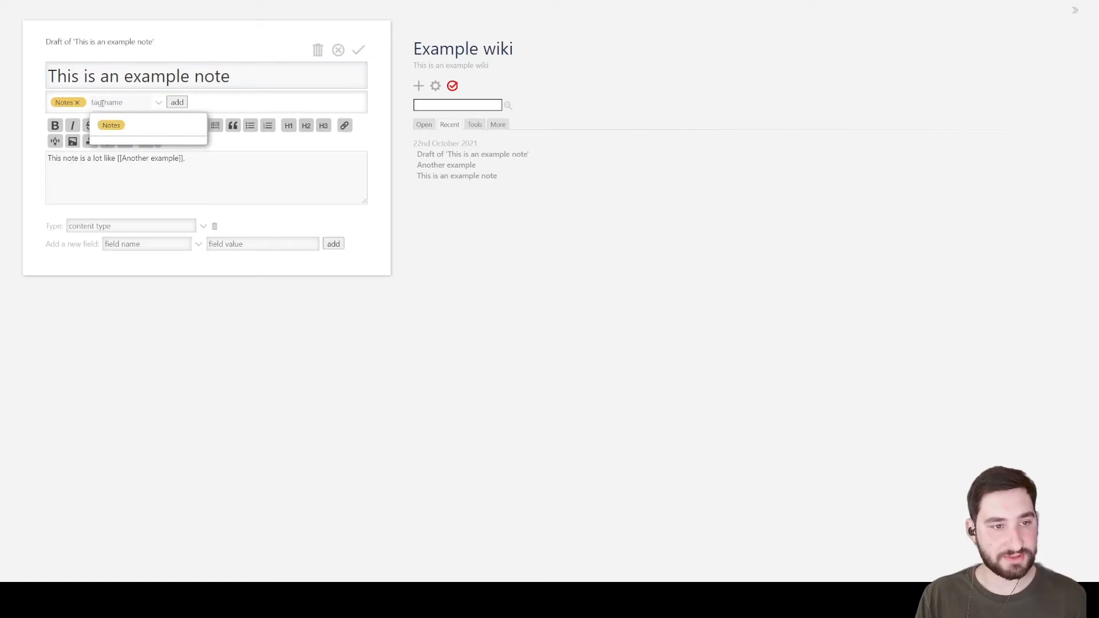
text(Na)
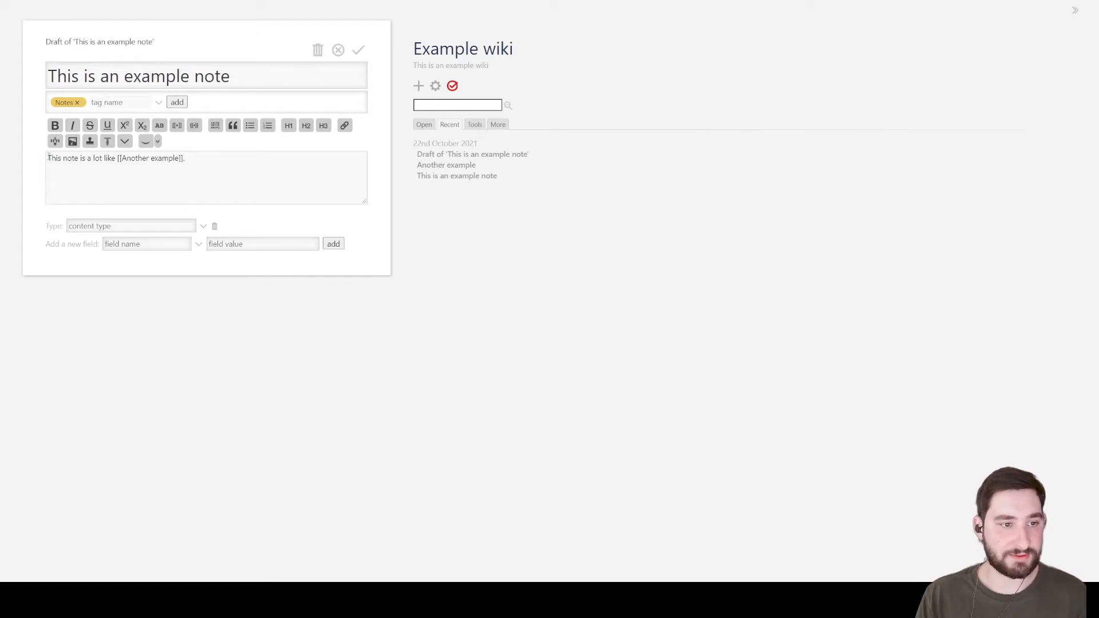
mouse_move(60, 111)
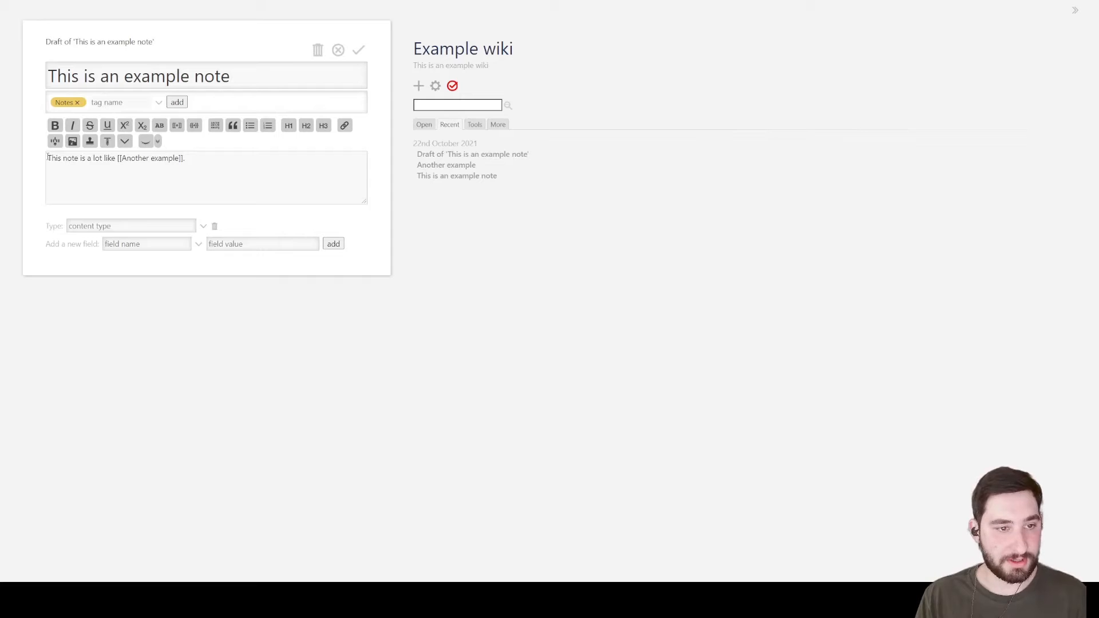
double_click(52, 158)
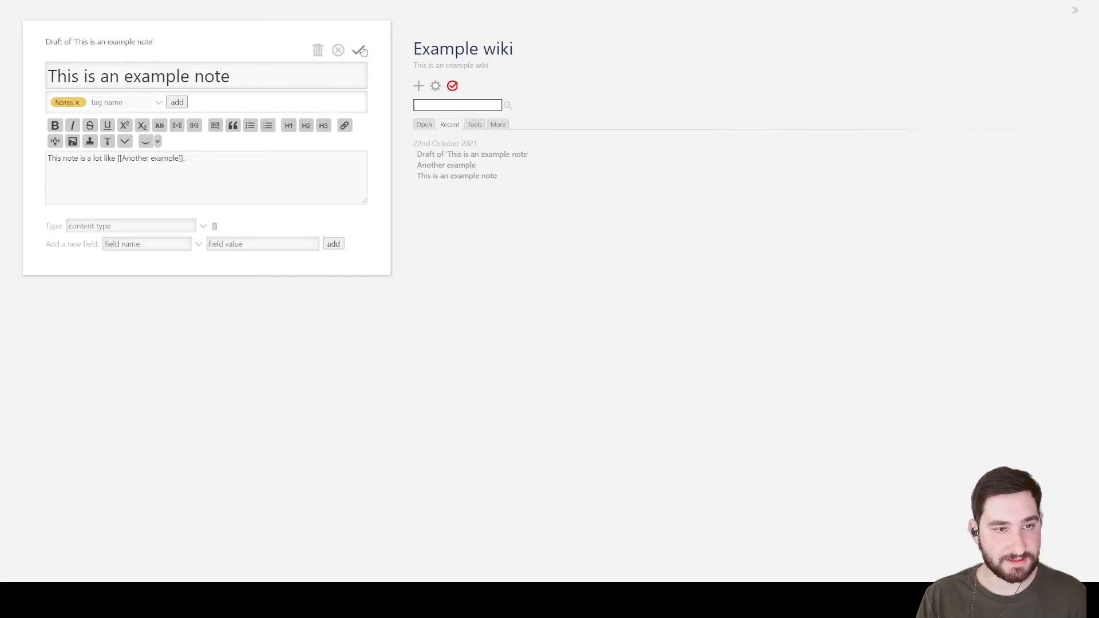
Save the example note, then reopen and re-save 'Another example' with an 11:42am timestamp
click(359, 49)
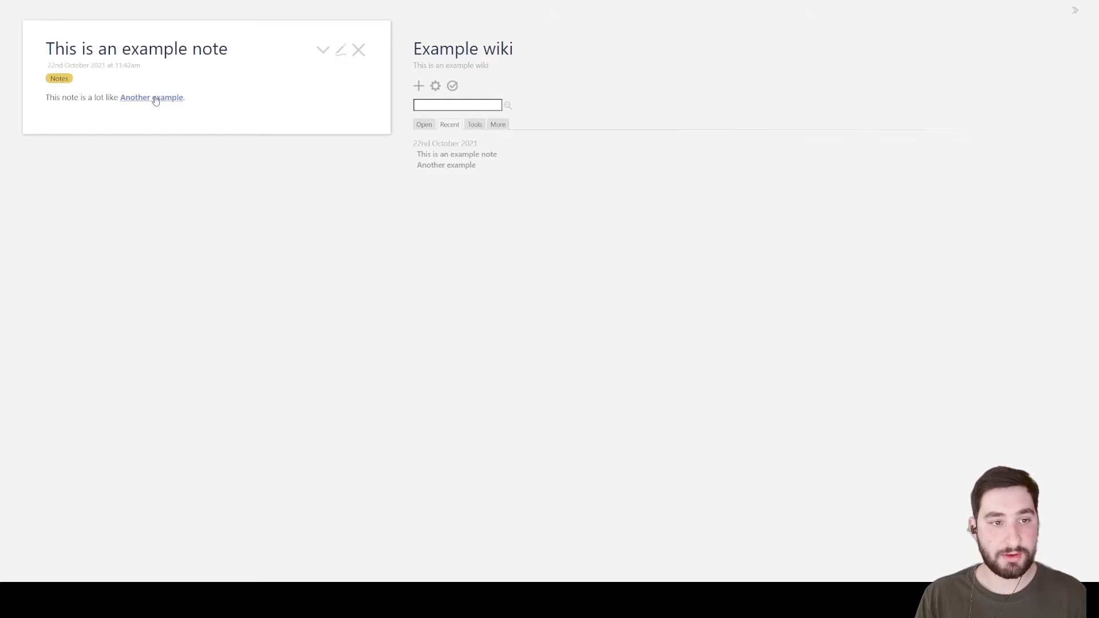
click(151, 98)
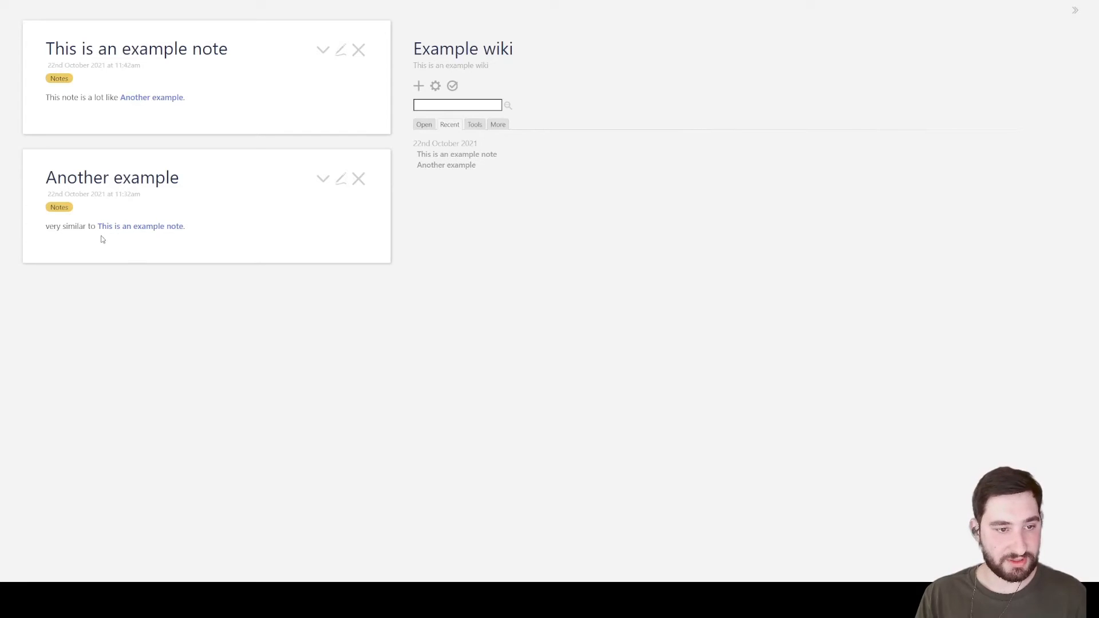
mouse_move(114, 218)
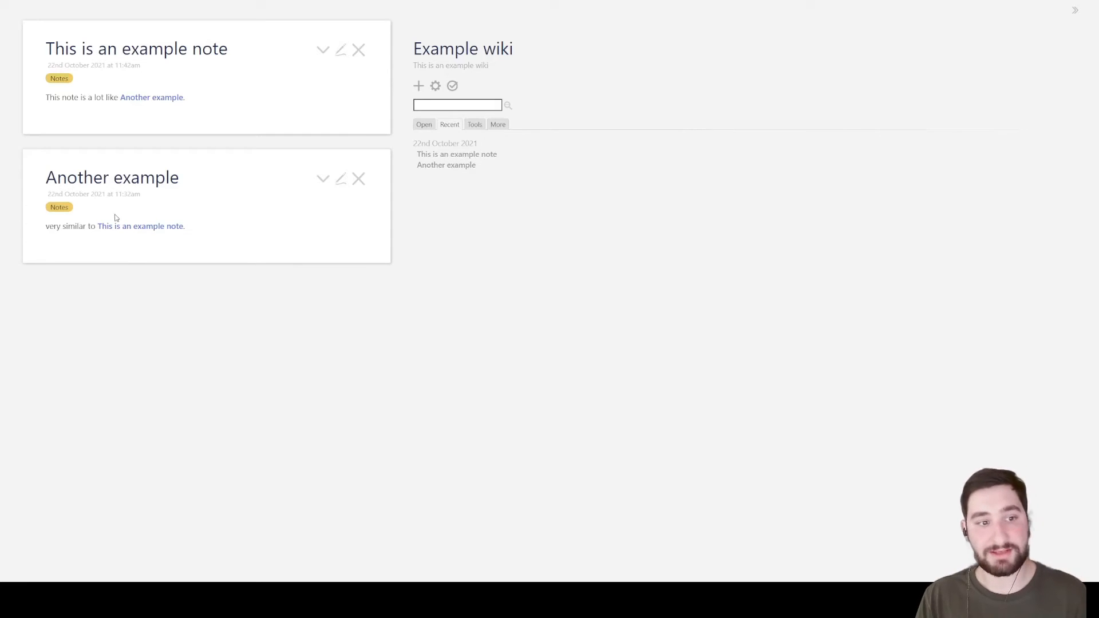
mouse_move(139, 226)
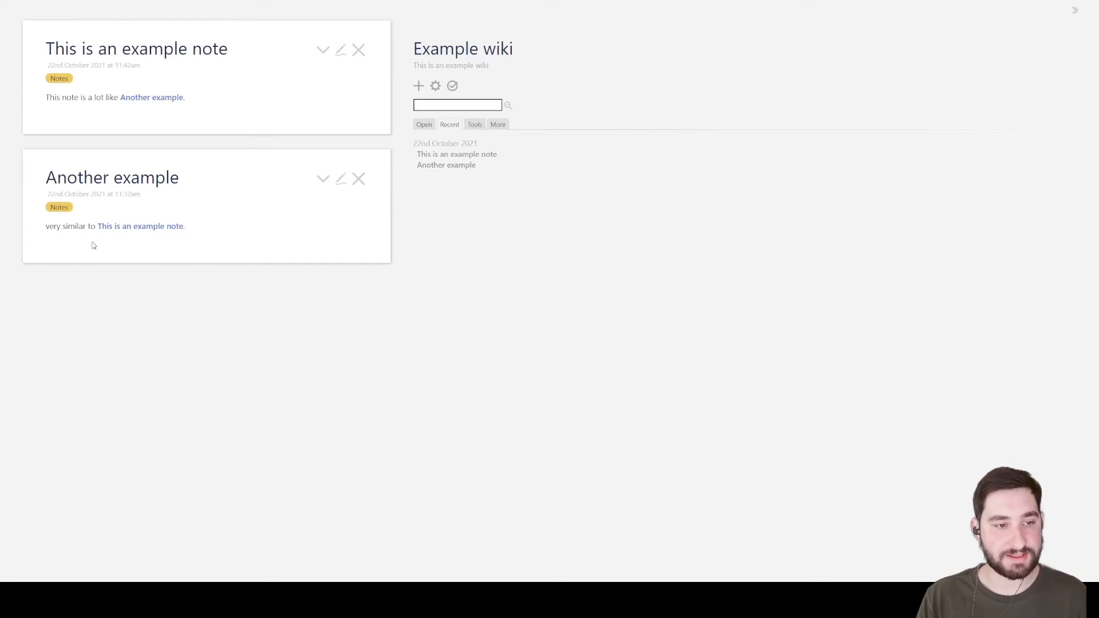
mouse_move(96, 267)
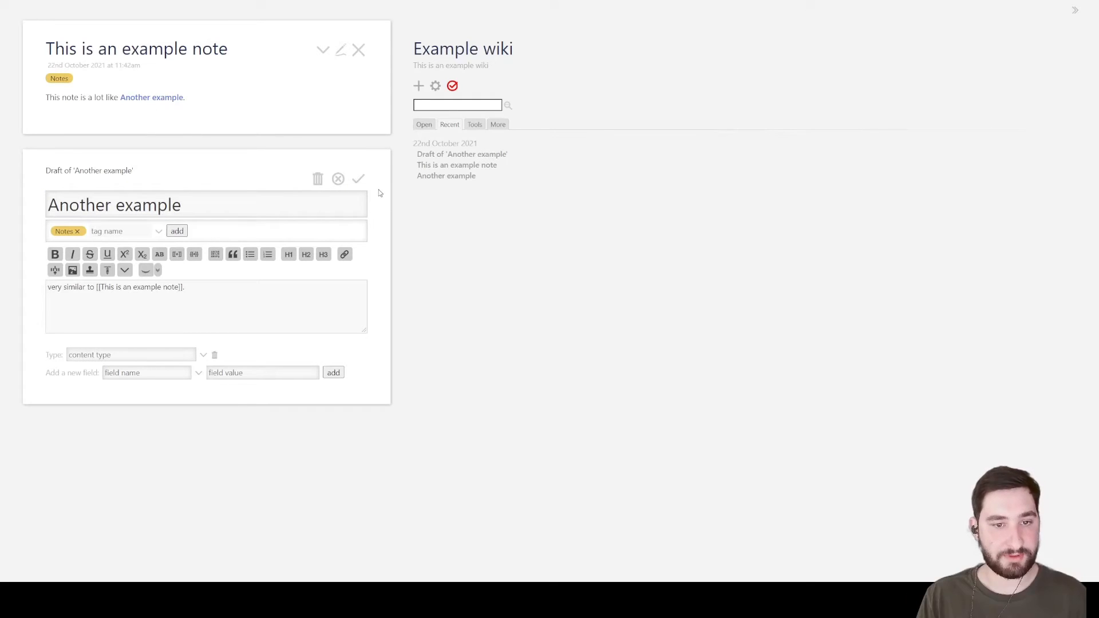
click(358, 178)
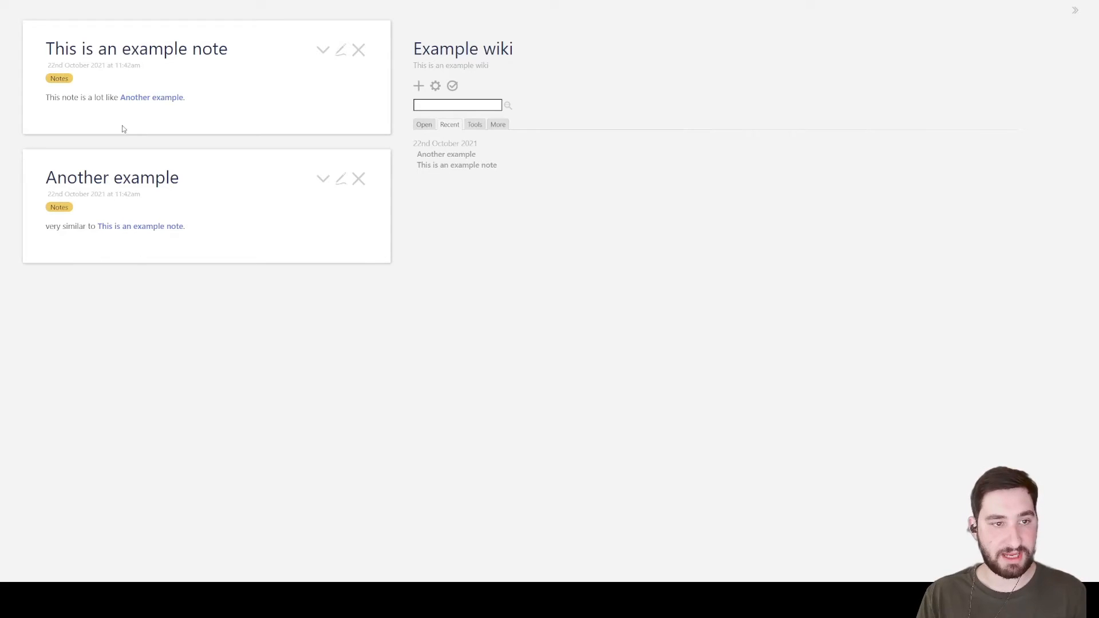
mouse_move(185, 180)
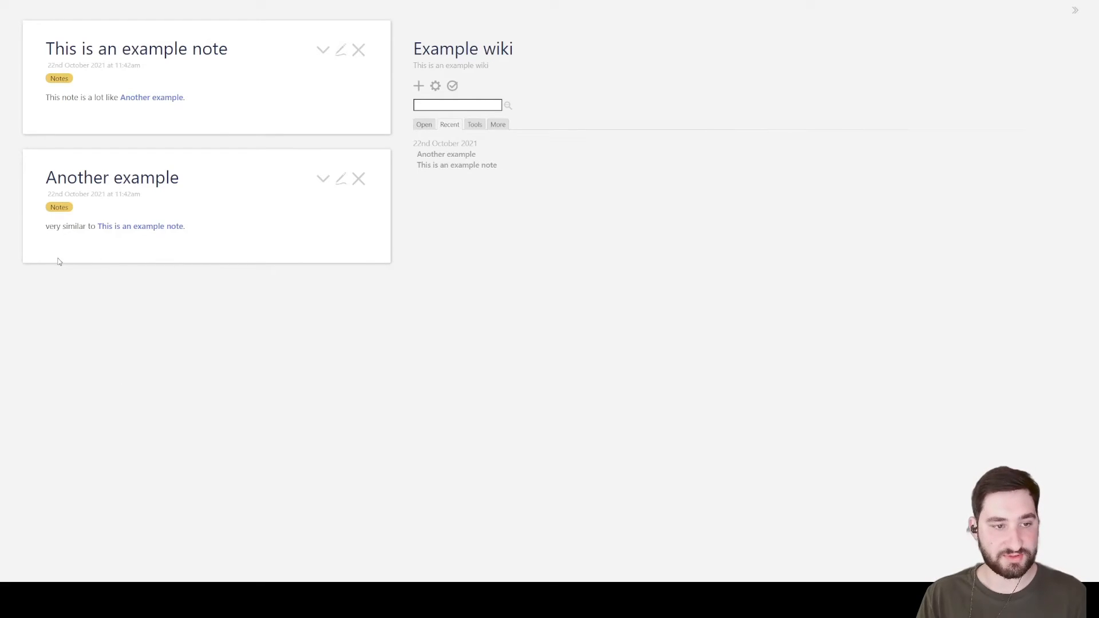
mouse_move(207, 233)
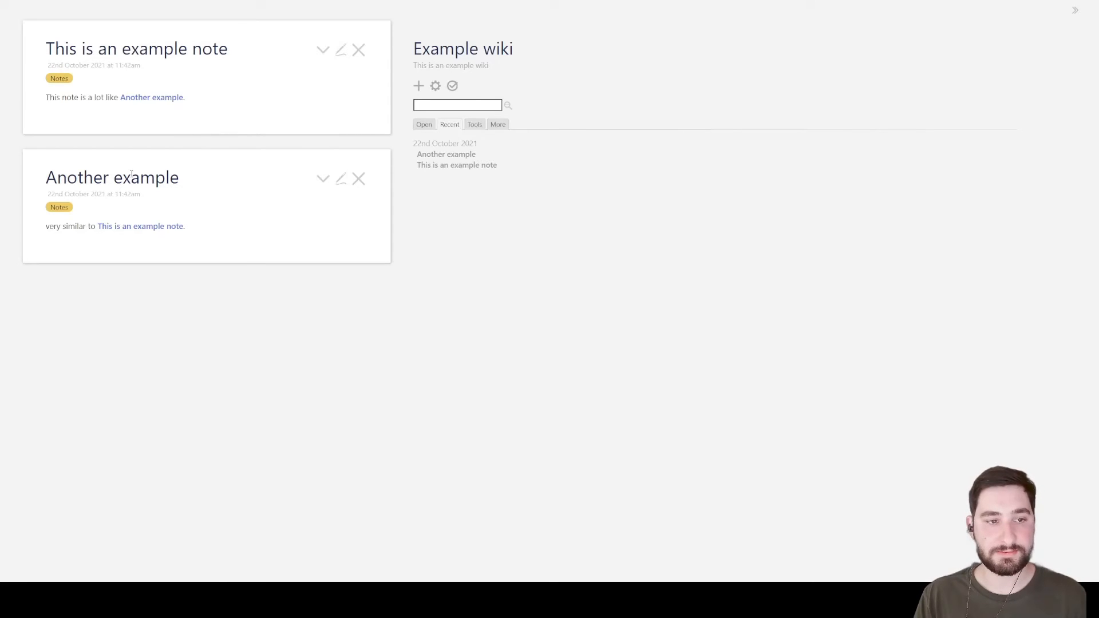
Preview the Notes-tagged tiddlers and close both open example notes
triple_click(112, 178)
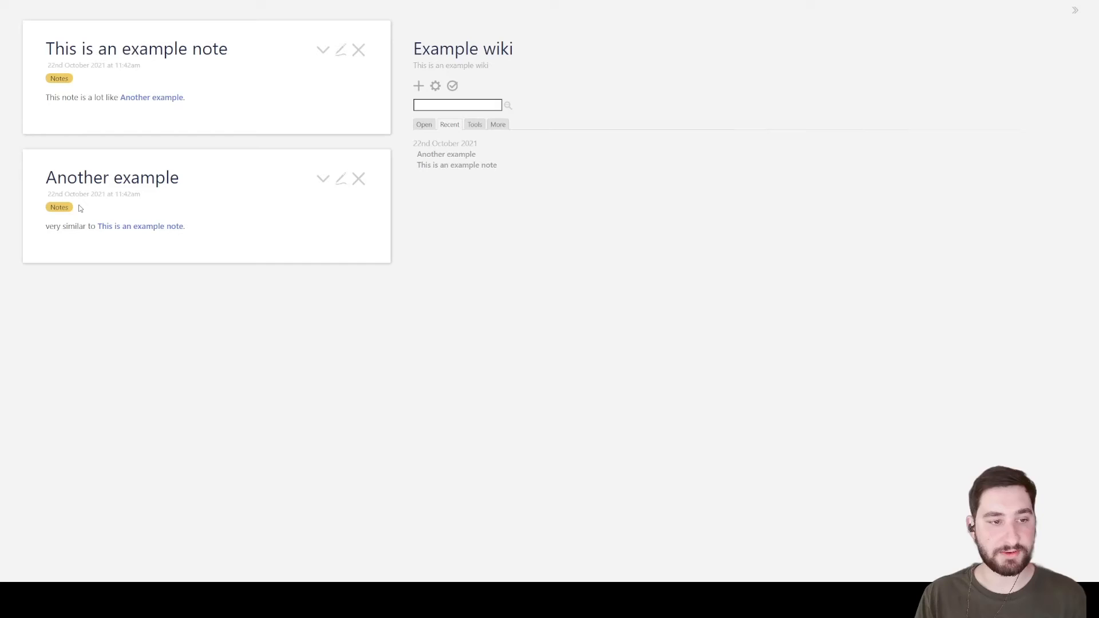
click(58, 207)
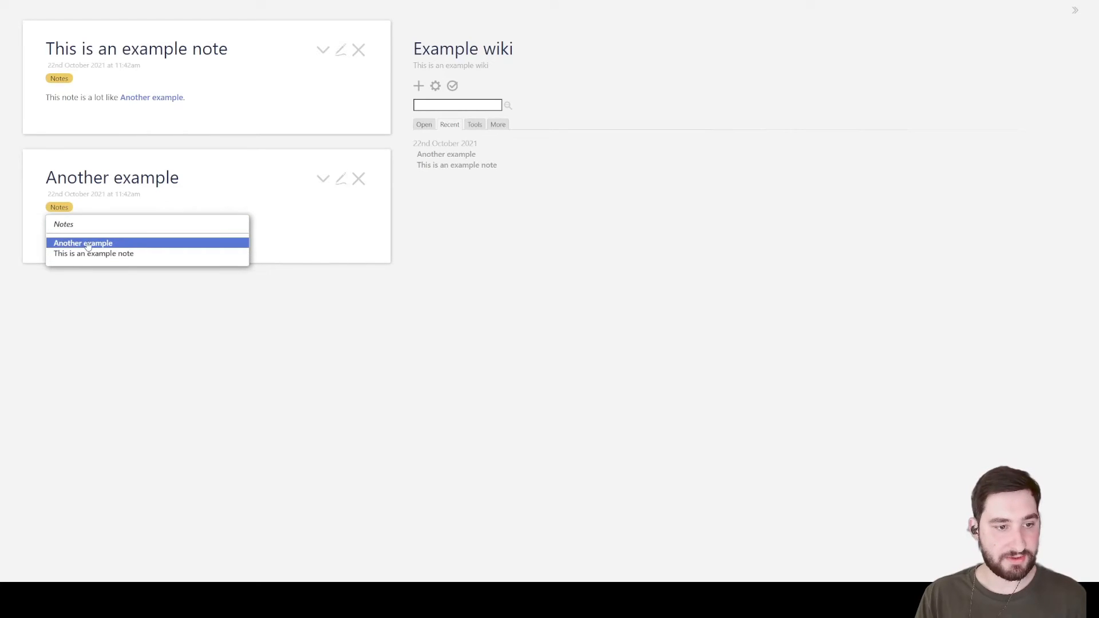
mouse_move(148, 253)
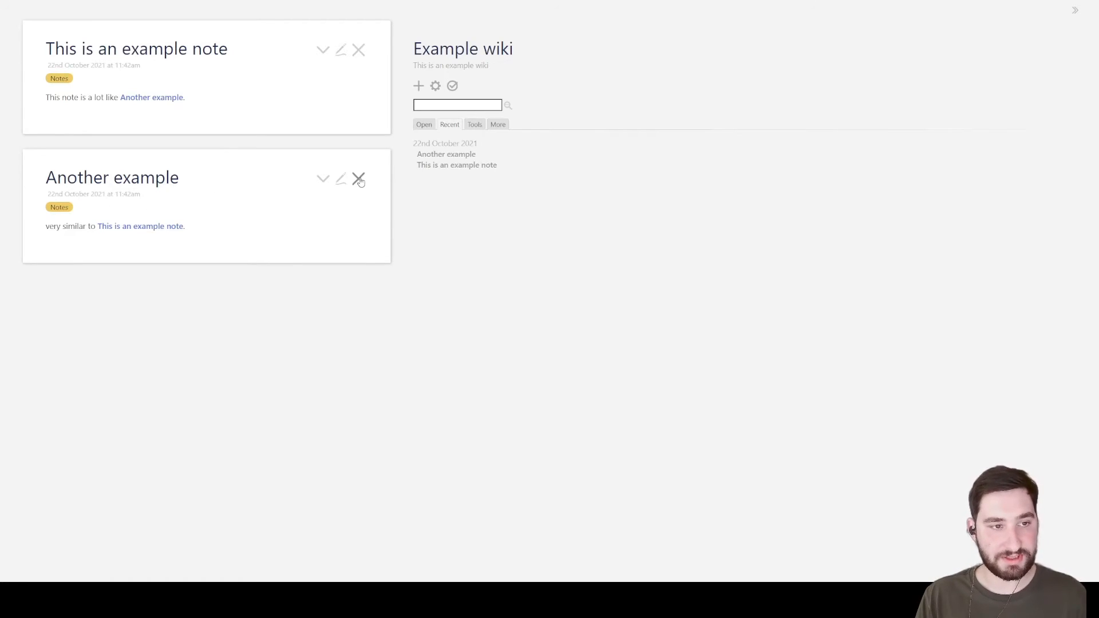
click(358, 178)
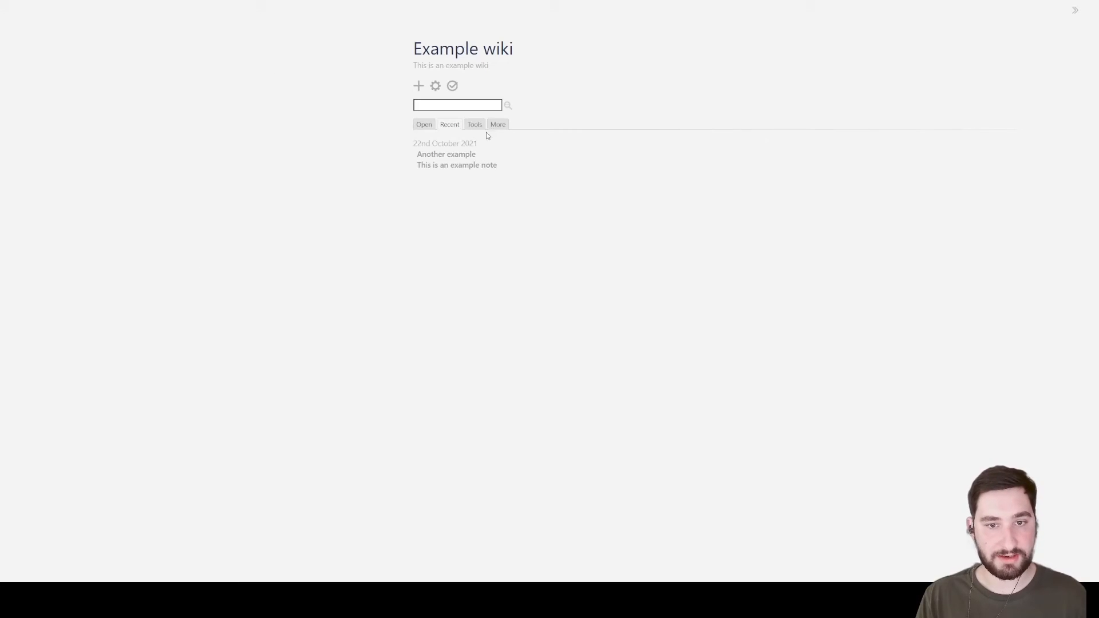
Browse the More lists: Tags with the Notes tag expanded, then Missing tiddlers
click(498, 124)
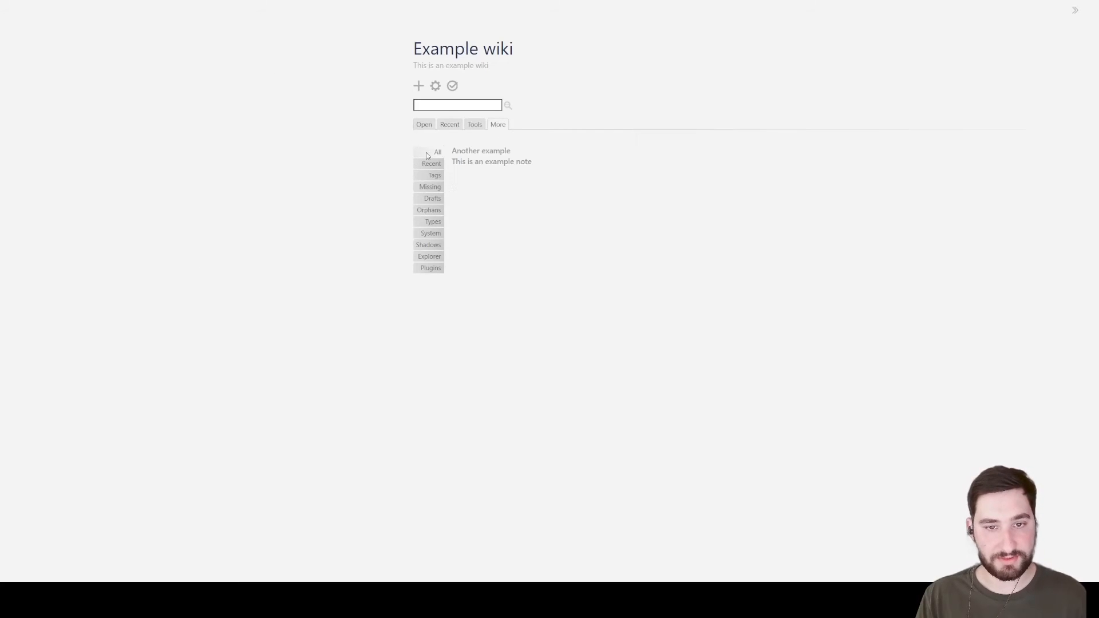
mouse_move(404, 404)
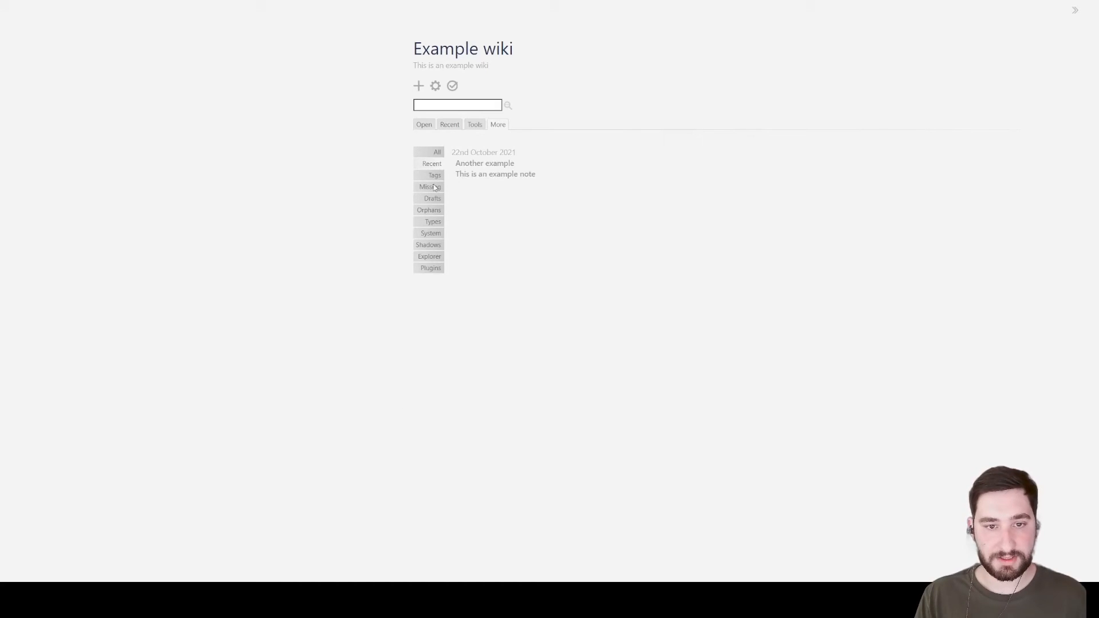
click(435, 174)
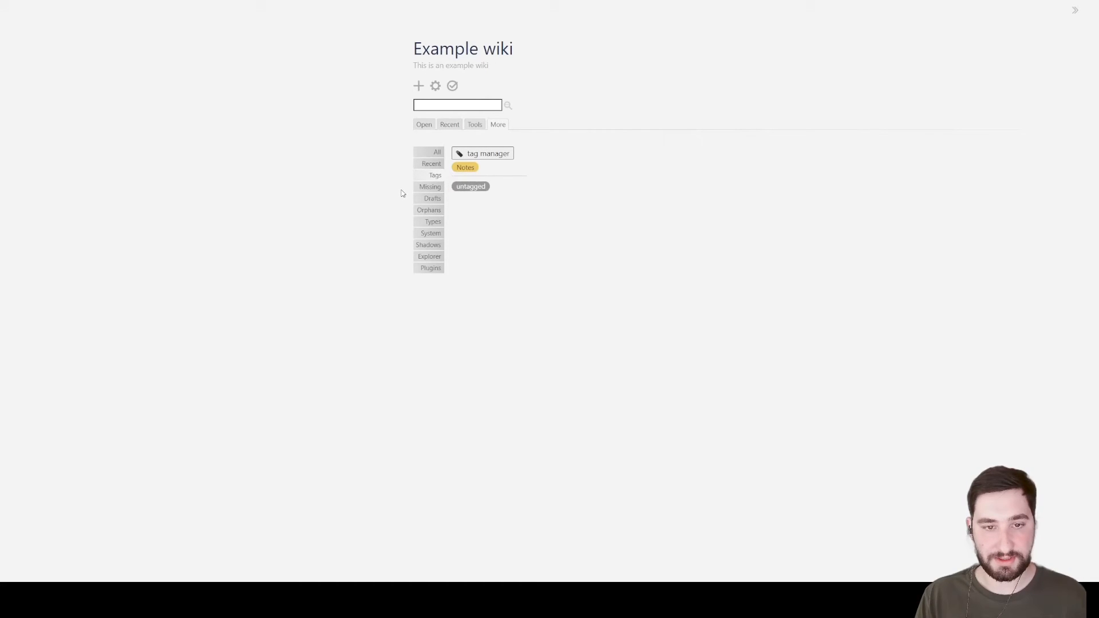
click(464, 167)
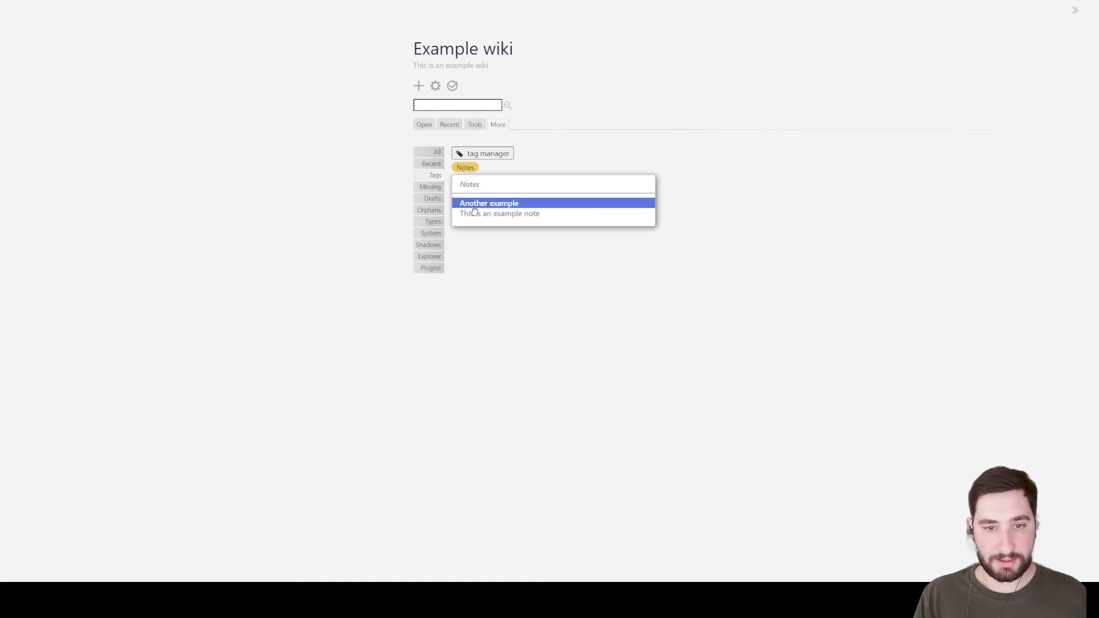
click(429, 187)
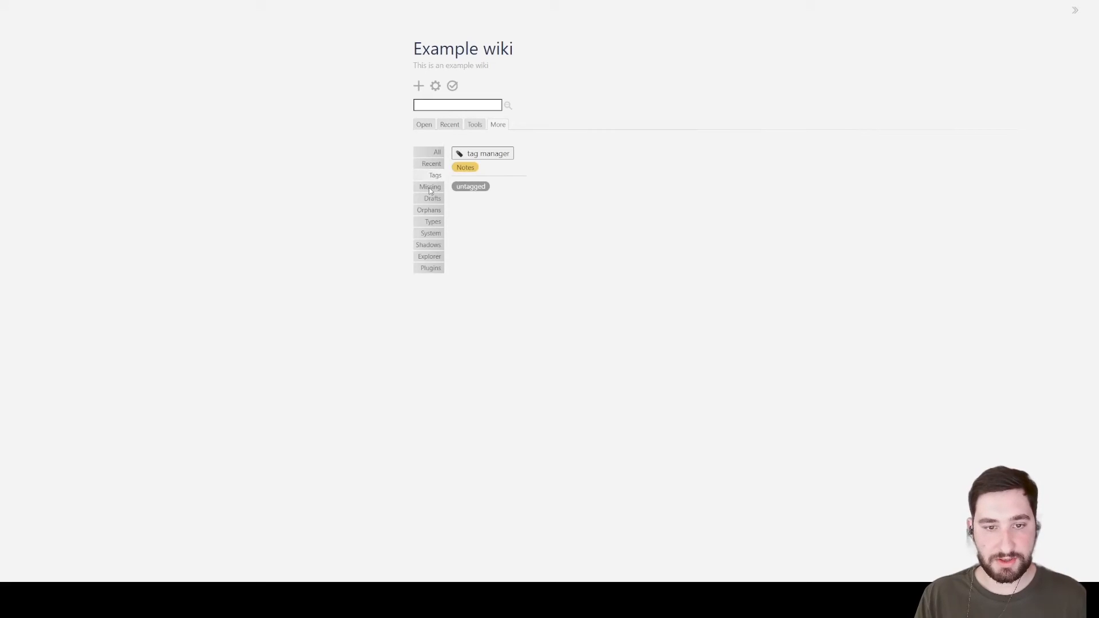
click(429, 186)
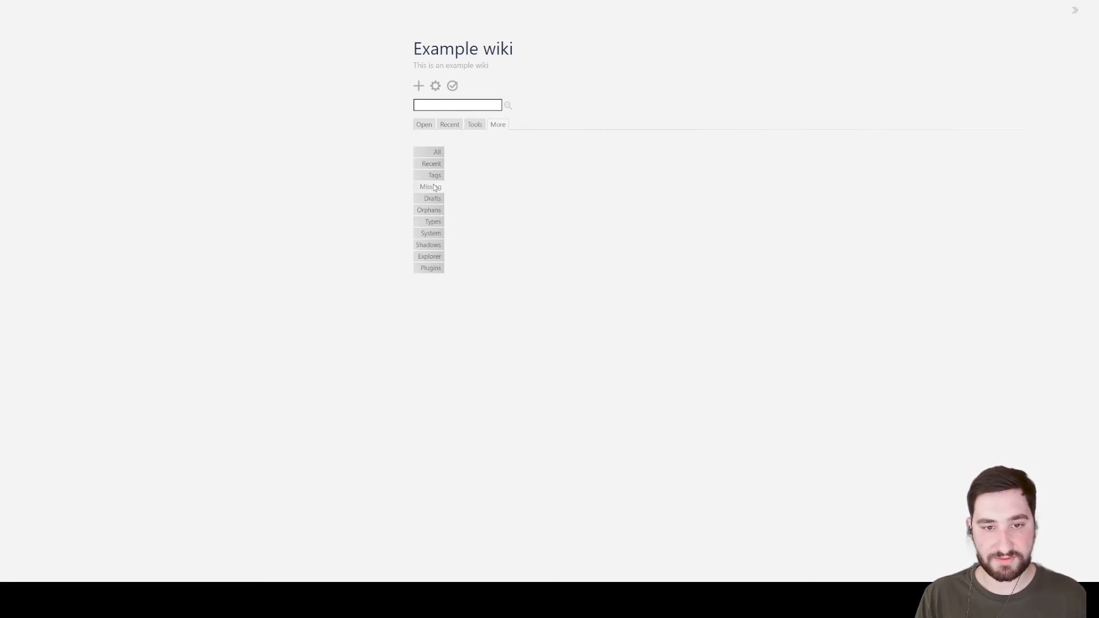
mouse_move(428, 211)
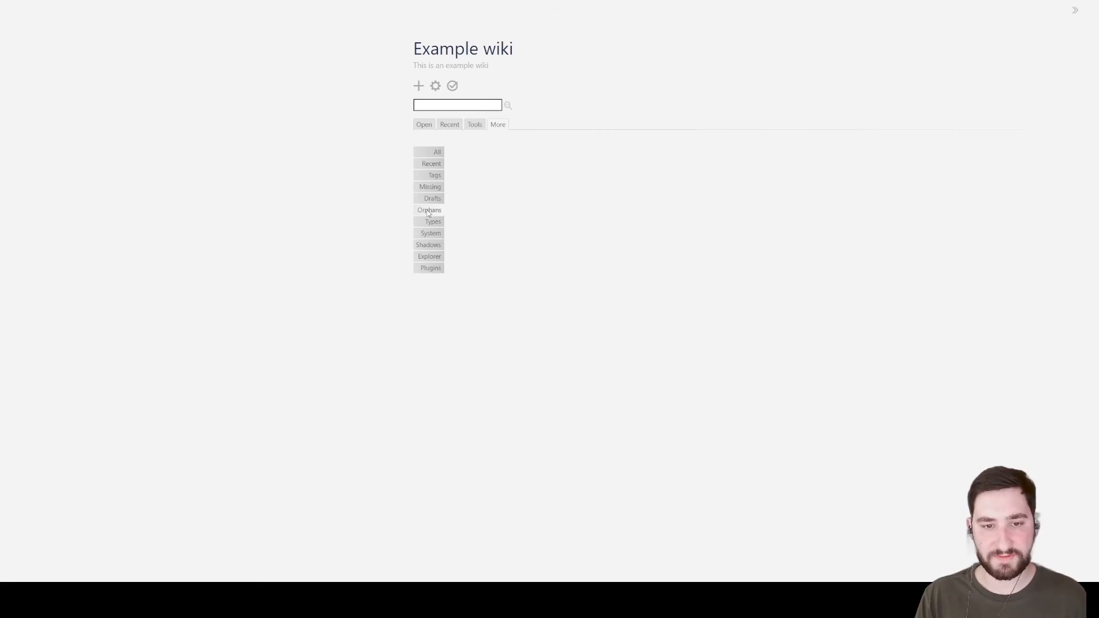
mouse_move(442, 211)
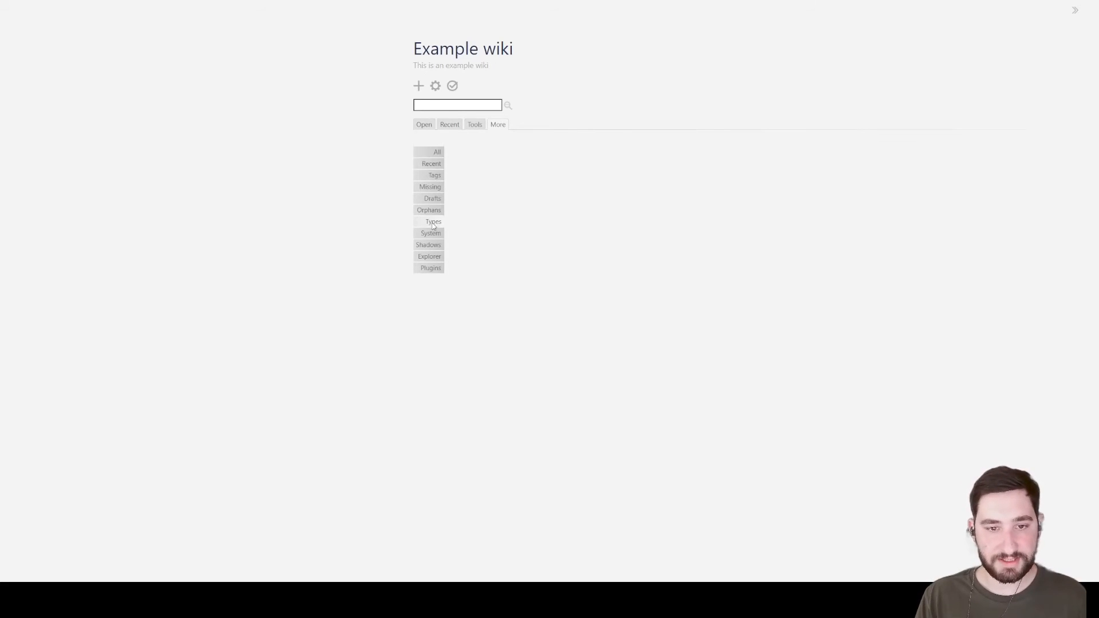
Browse System, Explorer and Plugins lists, return to All, and start a new tiddler
click(431, 234)
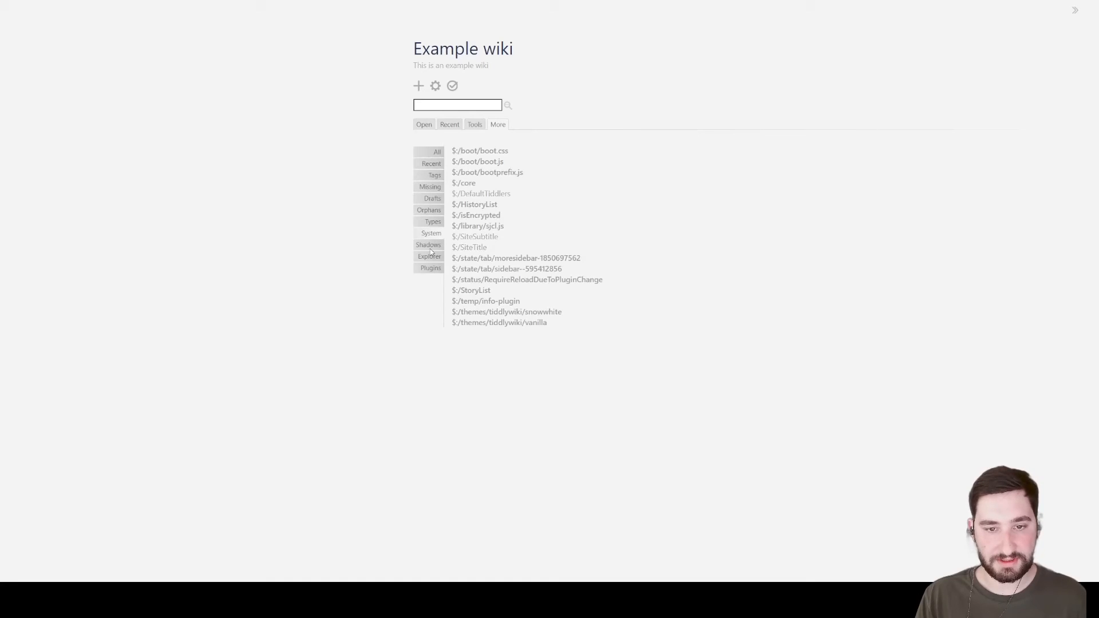
click(429, 255)
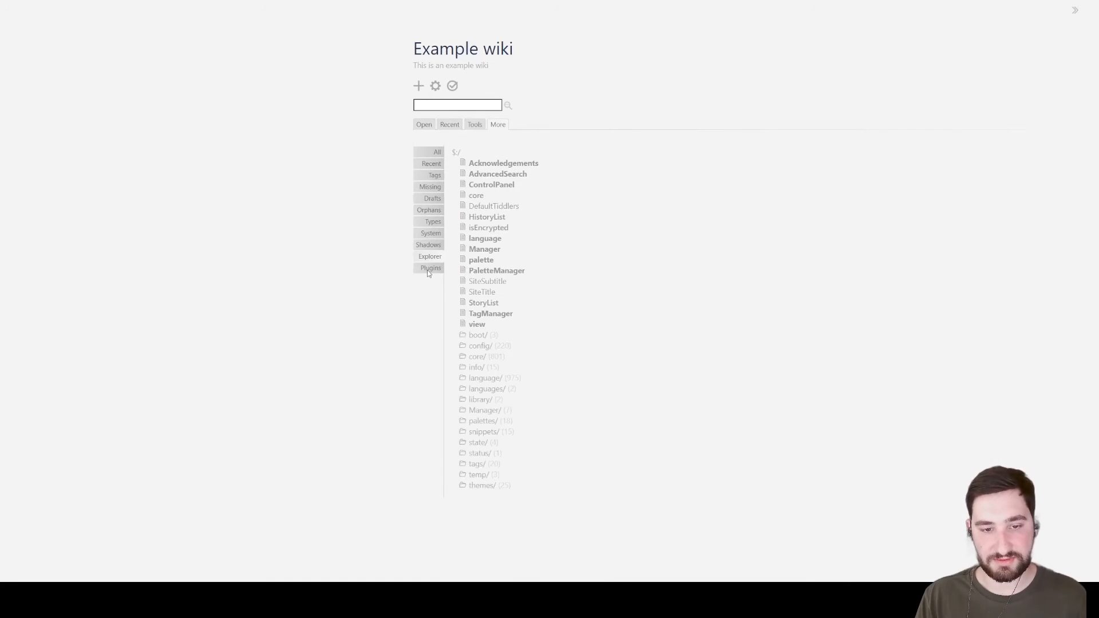
click(430, 268)
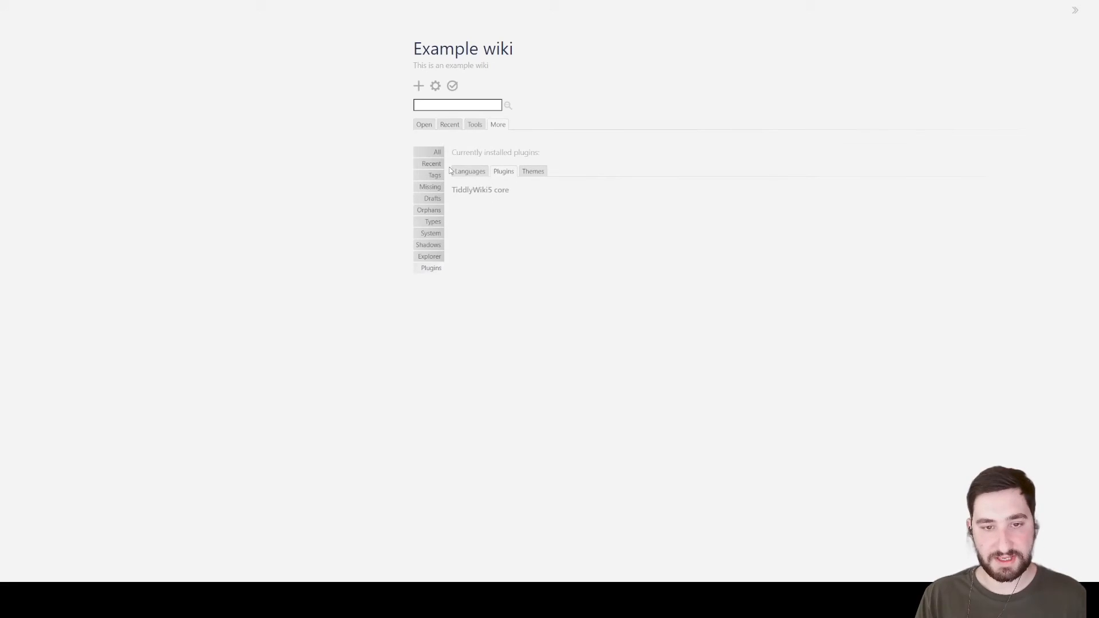
click(436, 152)
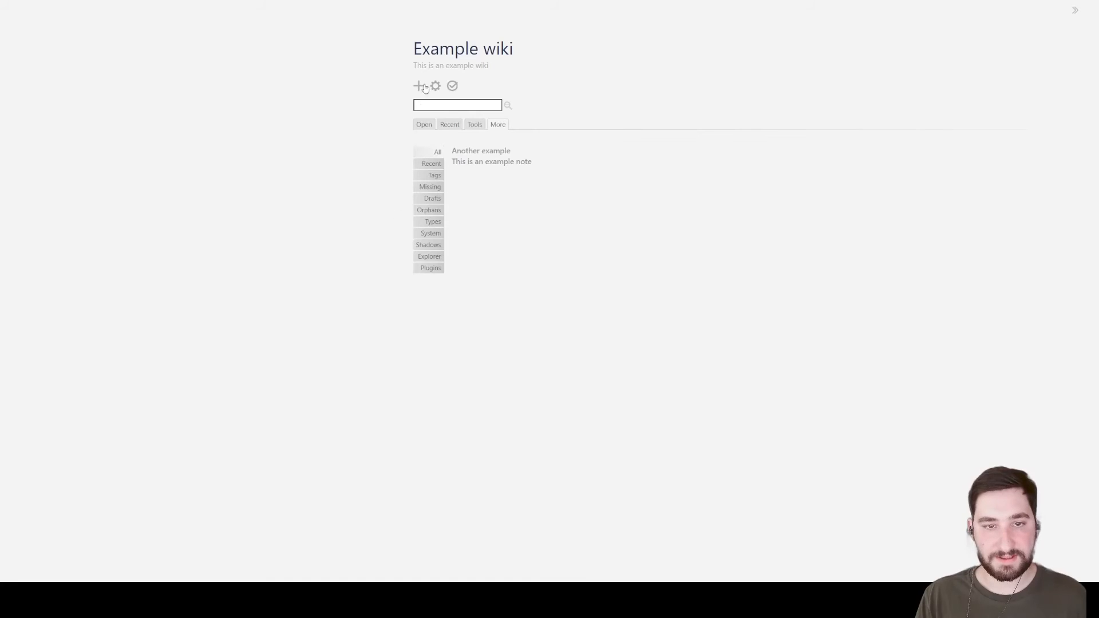
click(417, 86)
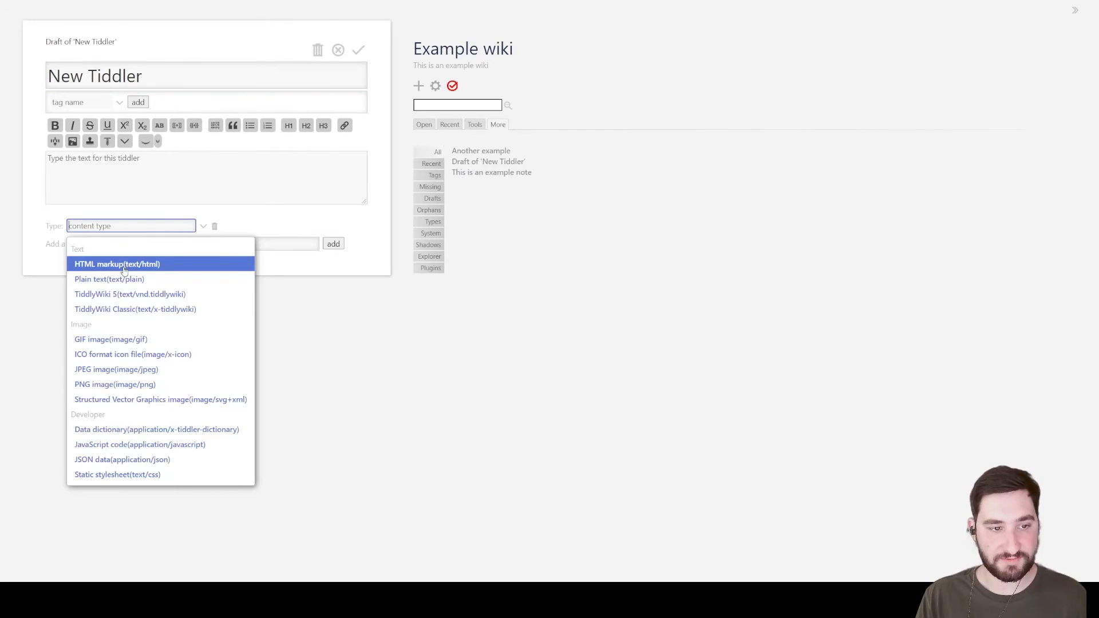
Try plain text, TiddlyWiki 5, Classic and GIF image content types, then discard the draft
click(117, 263)
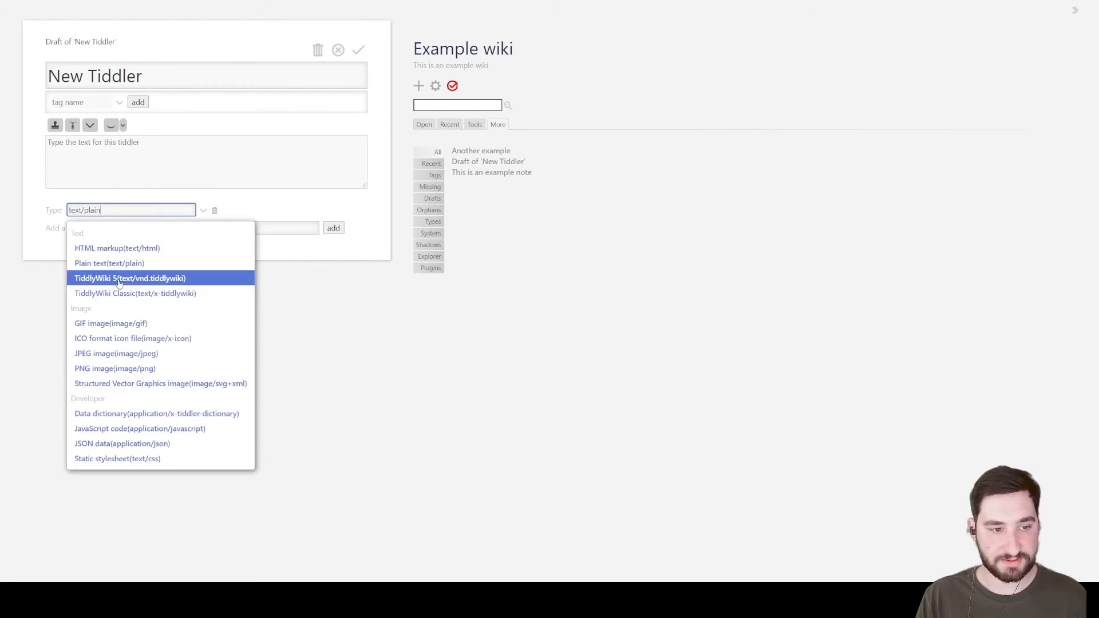
click(129, 277)
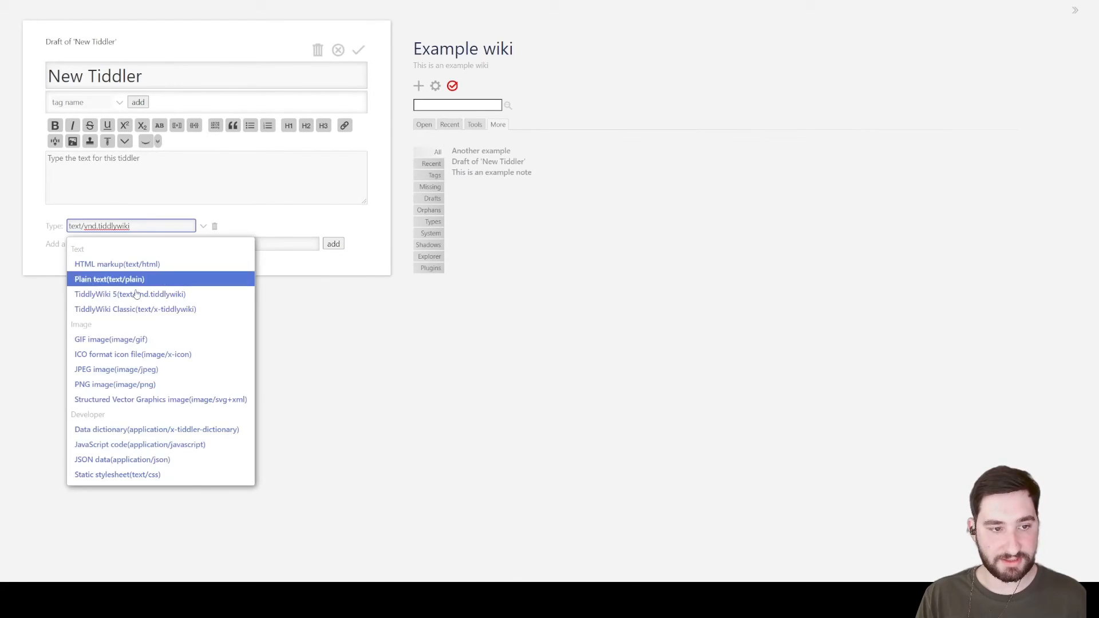
click(135, 309)
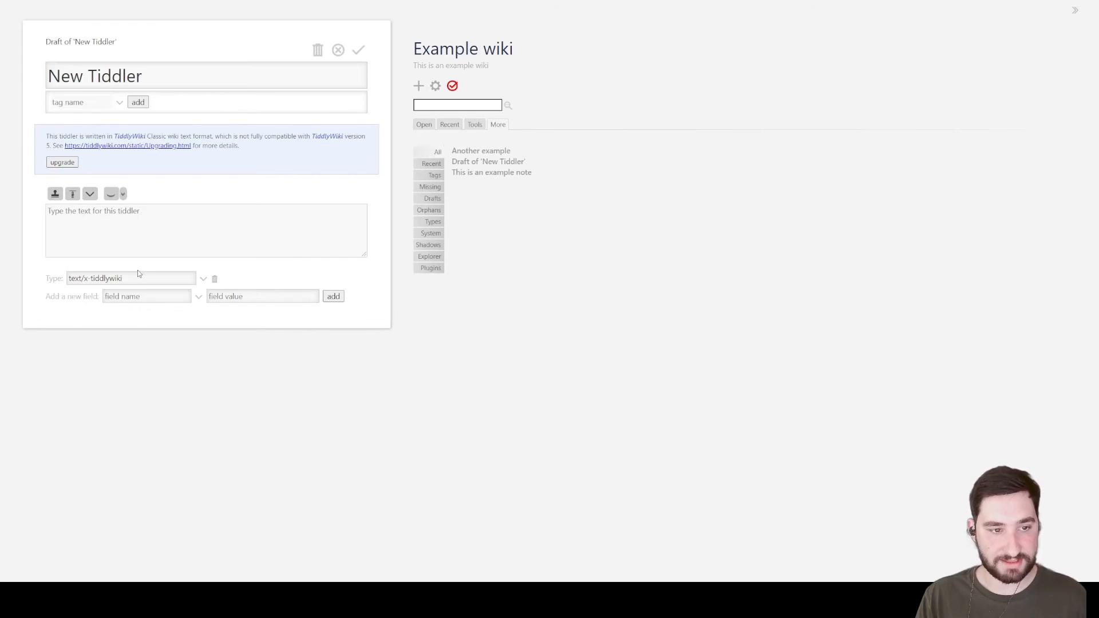
click(129, 278)
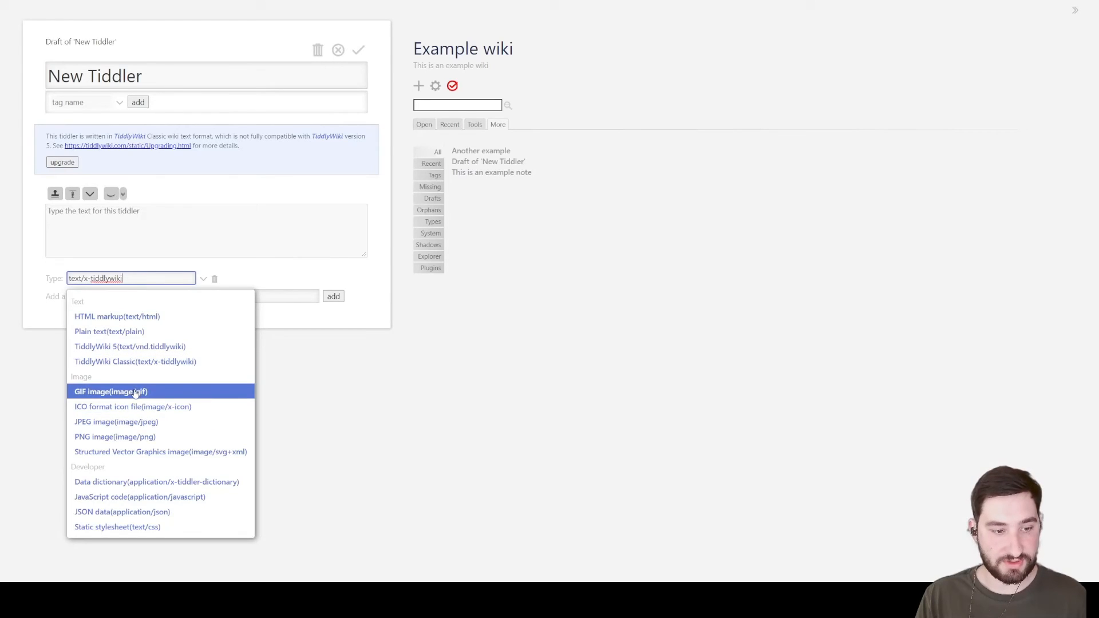
click(110, 391)
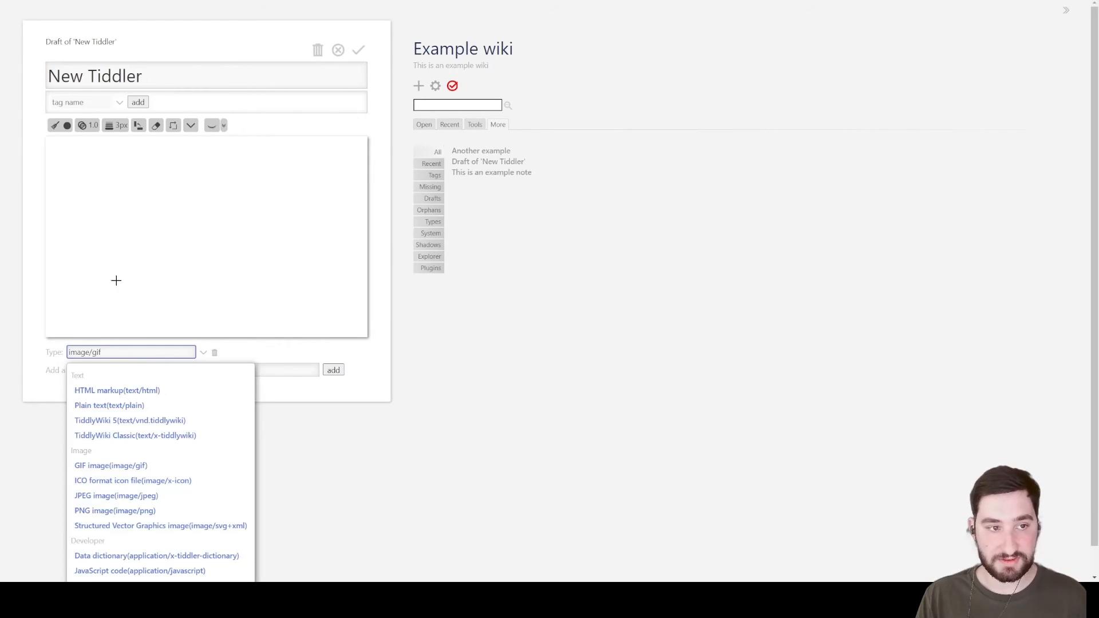
mouse_move(115, 495)
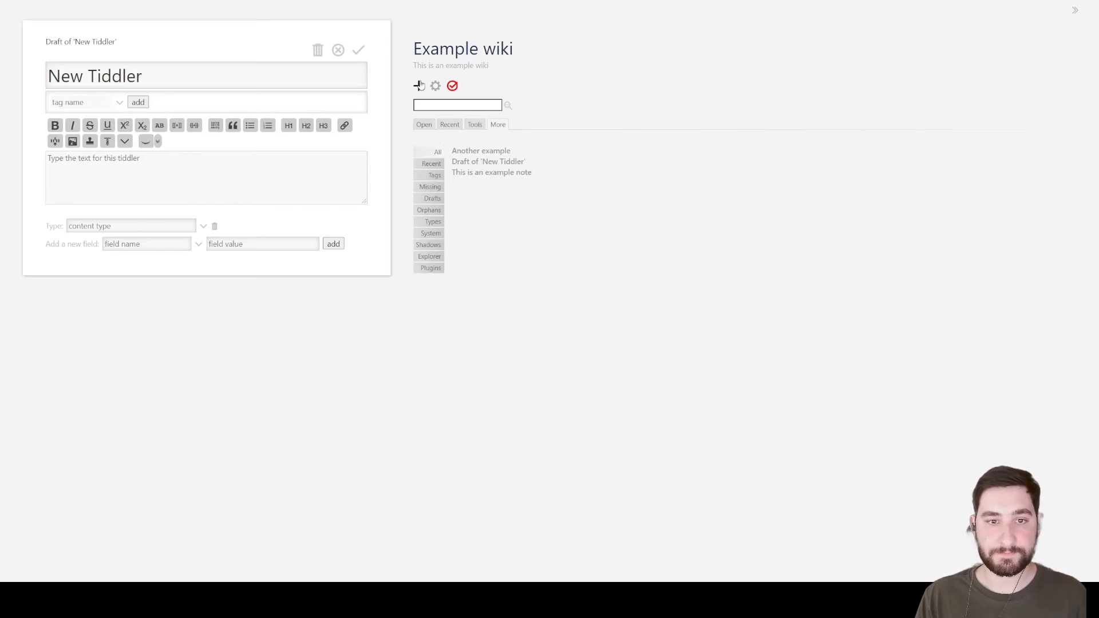
mouse_move(422, 99)
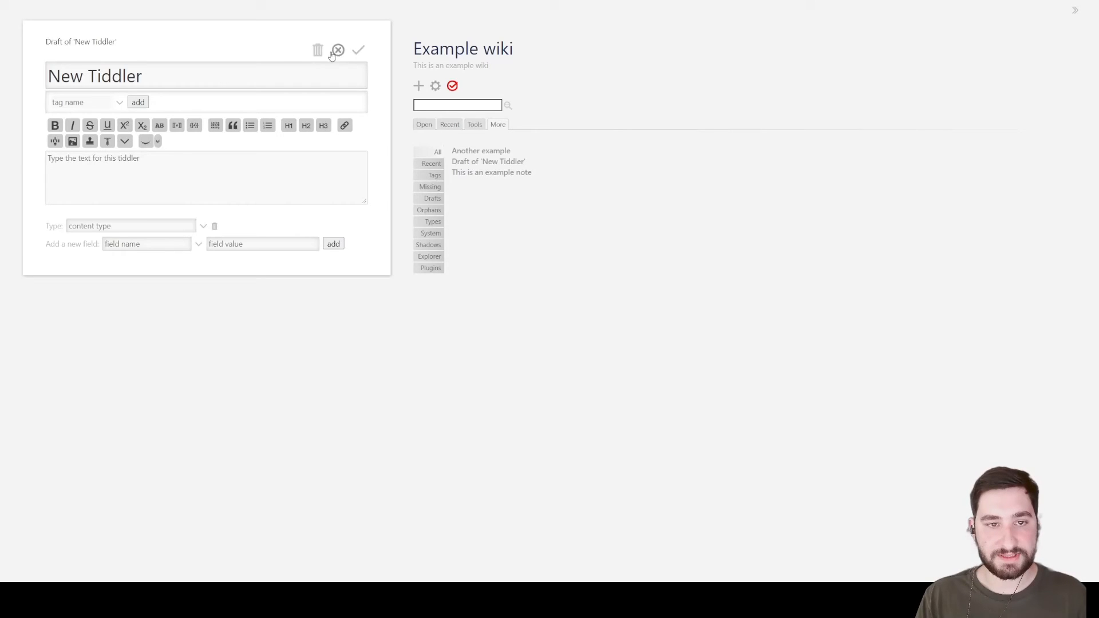
click(336, 50)
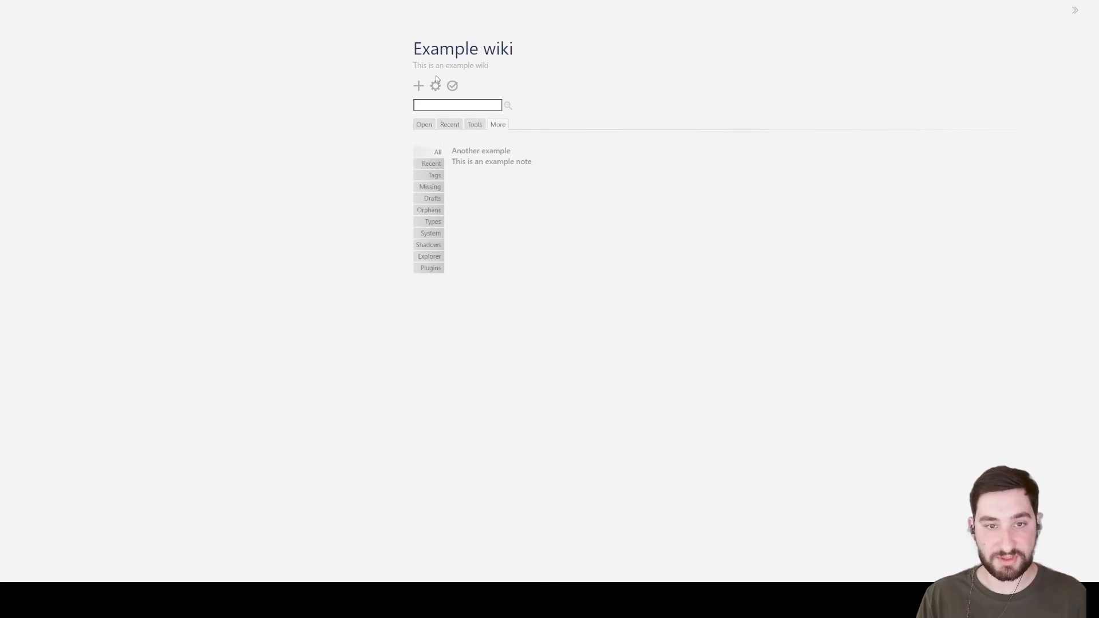
click(435, 86)
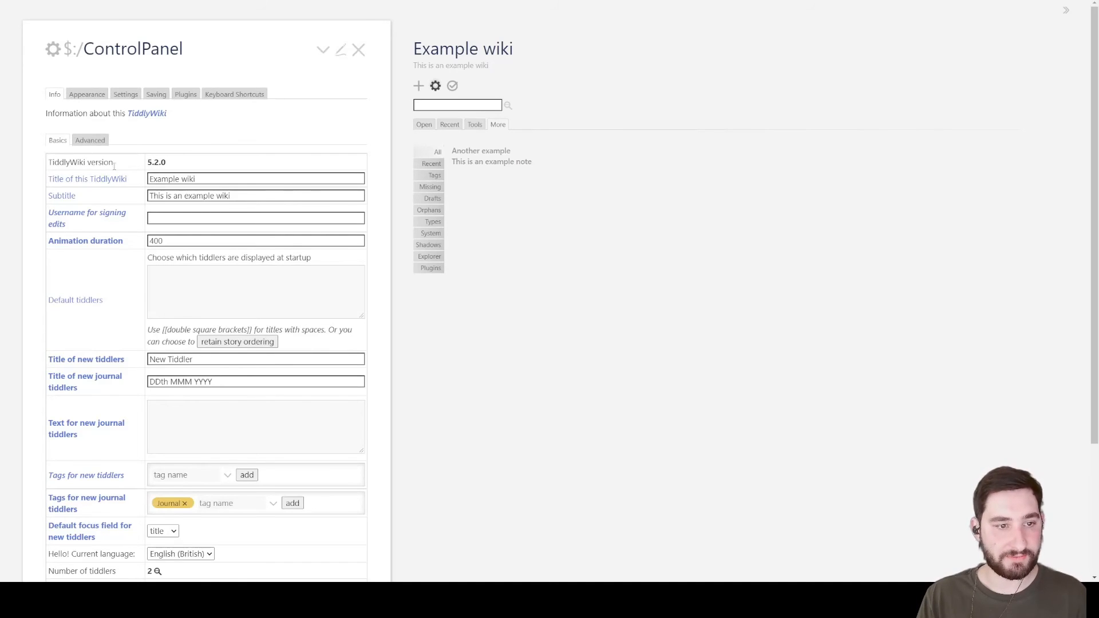
scroll(down, 3)
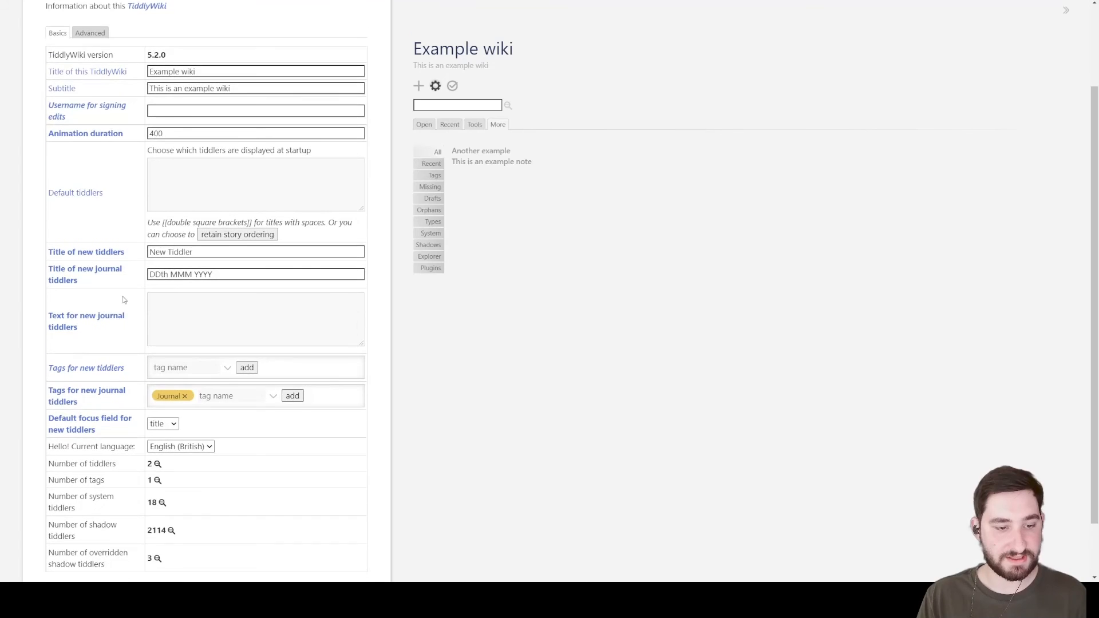
scroll(down, 3)
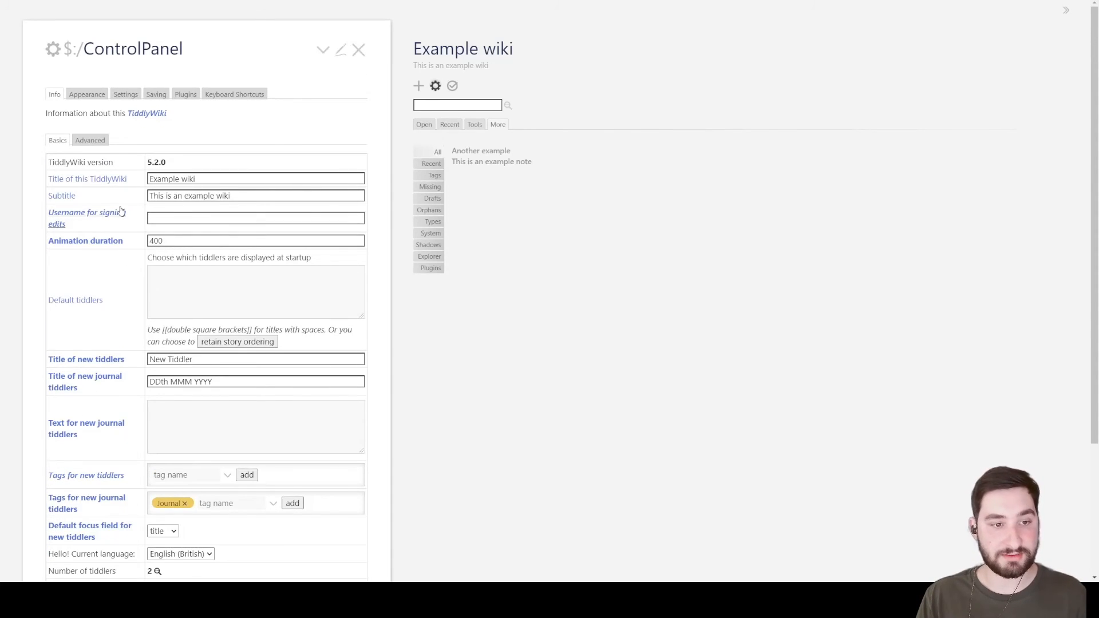
Browse Appearance's Palette and Story View settings, ending on the Snow White and Vanilla themes
click(87, 94)
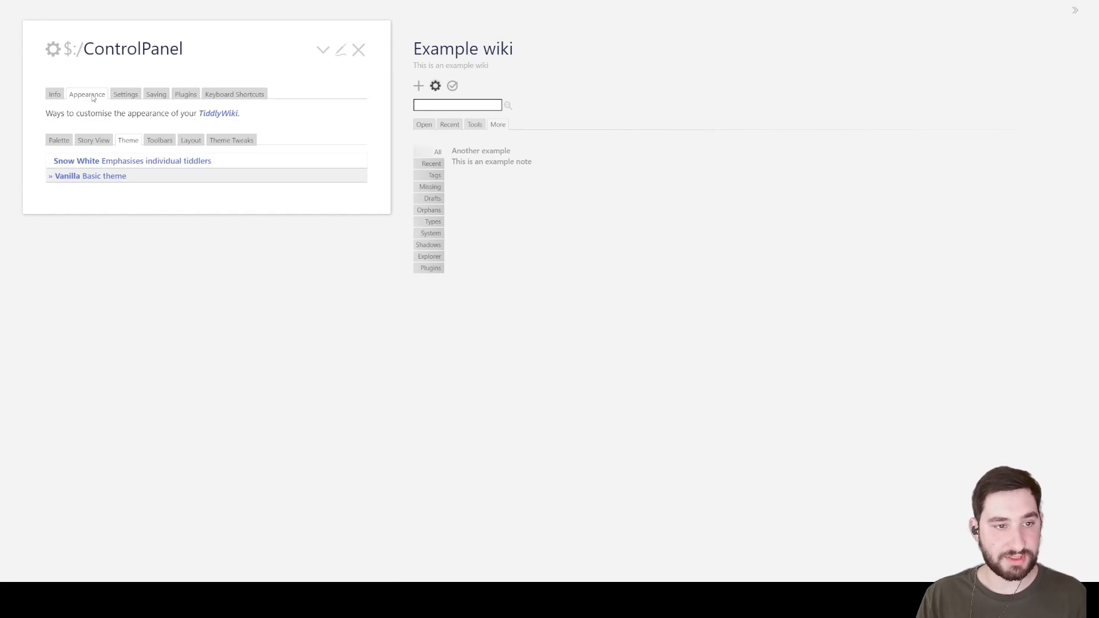
mouse_move(68, 142)
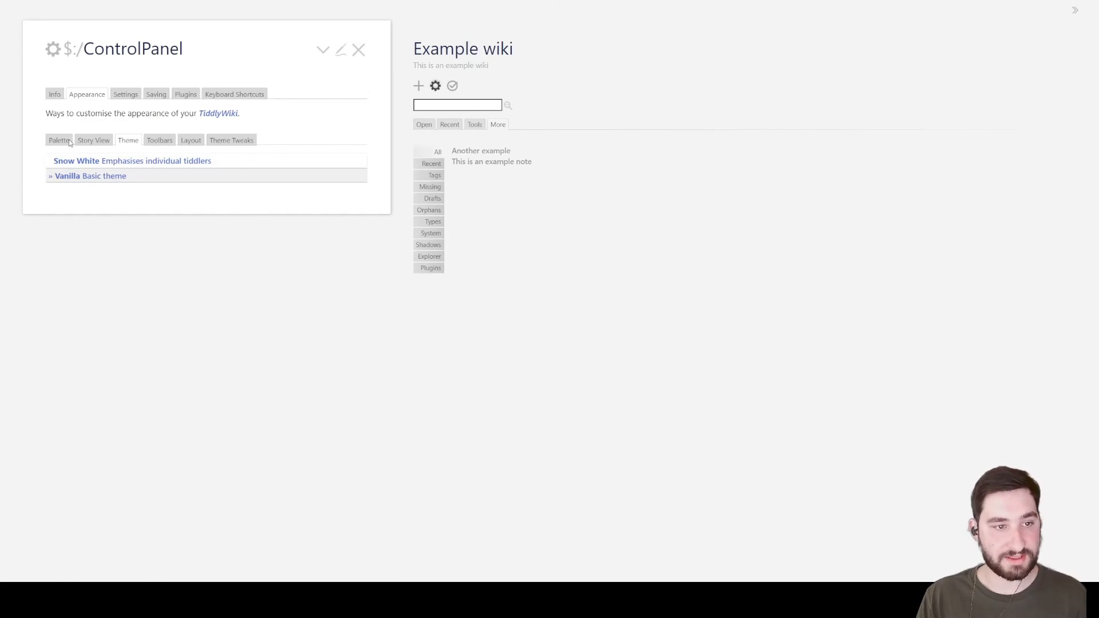
click(58, 139)
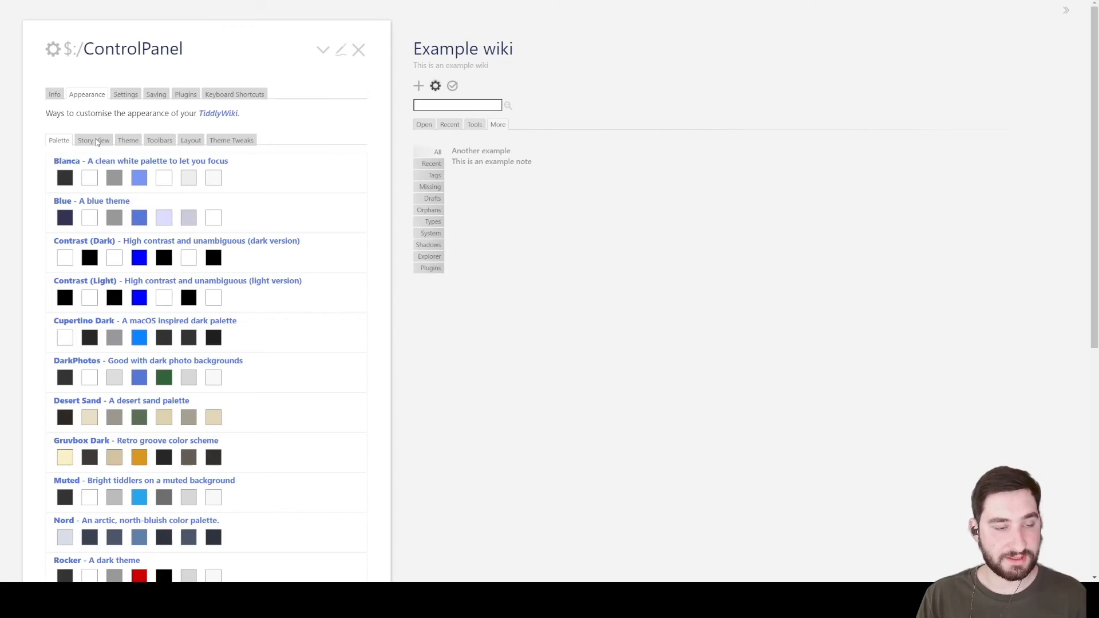
click(92, 140)
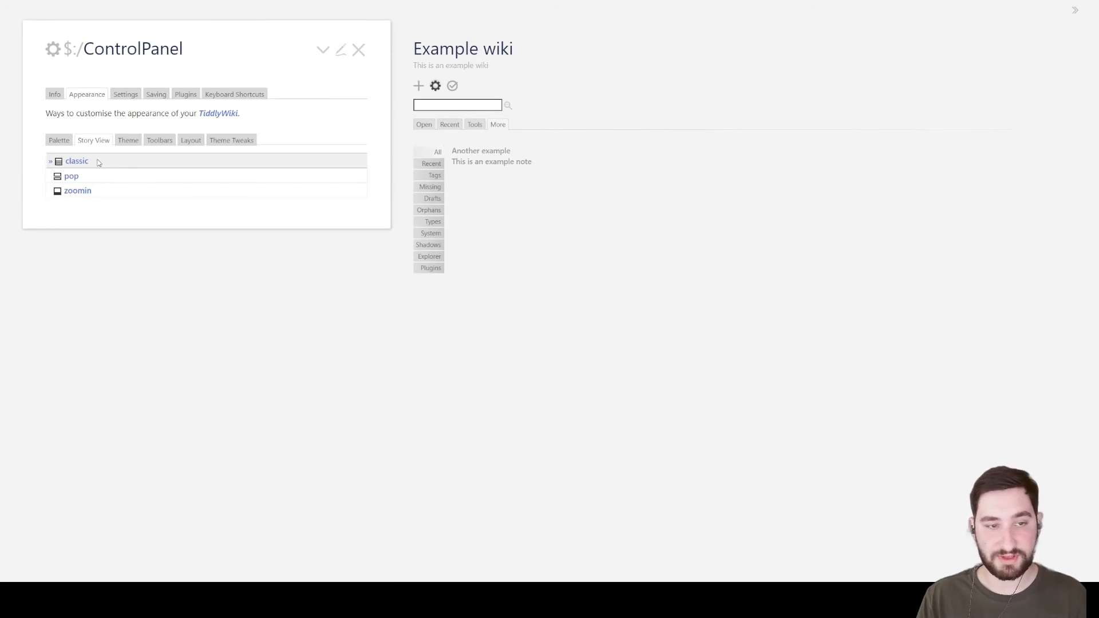
click(127, 140)
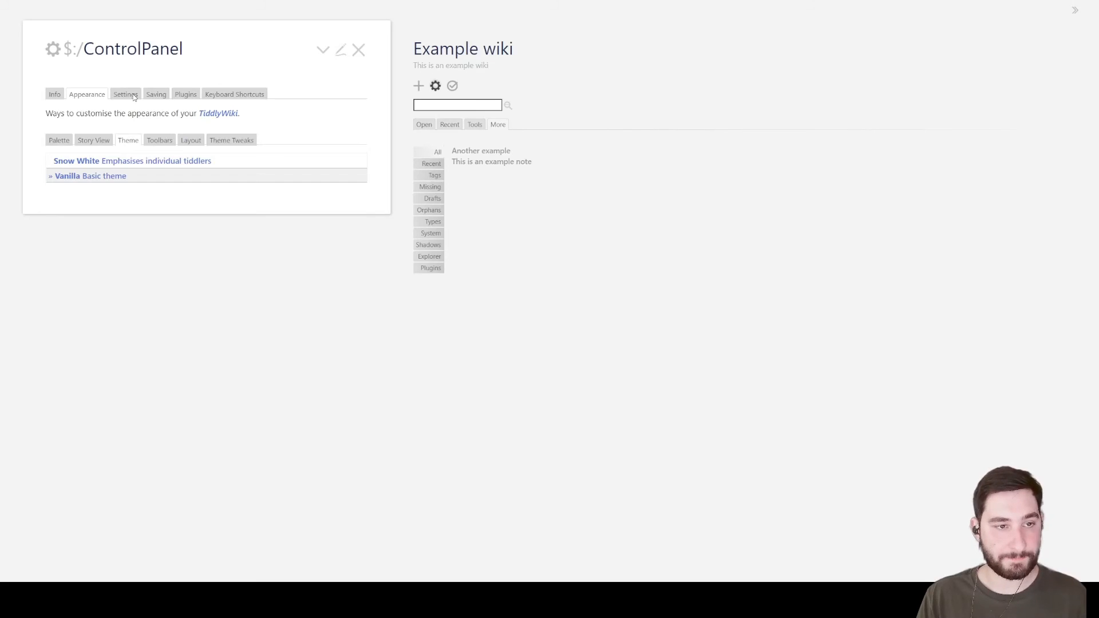
View the Settings section, then the Saving section with its autosave options
click(125, 94)
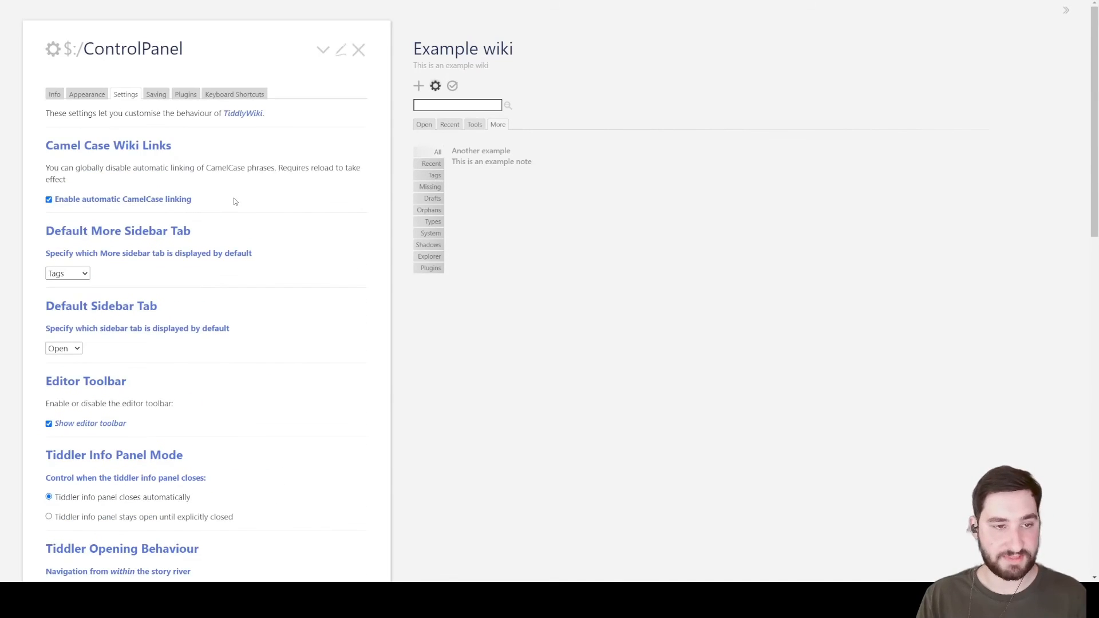
click(155, 93)
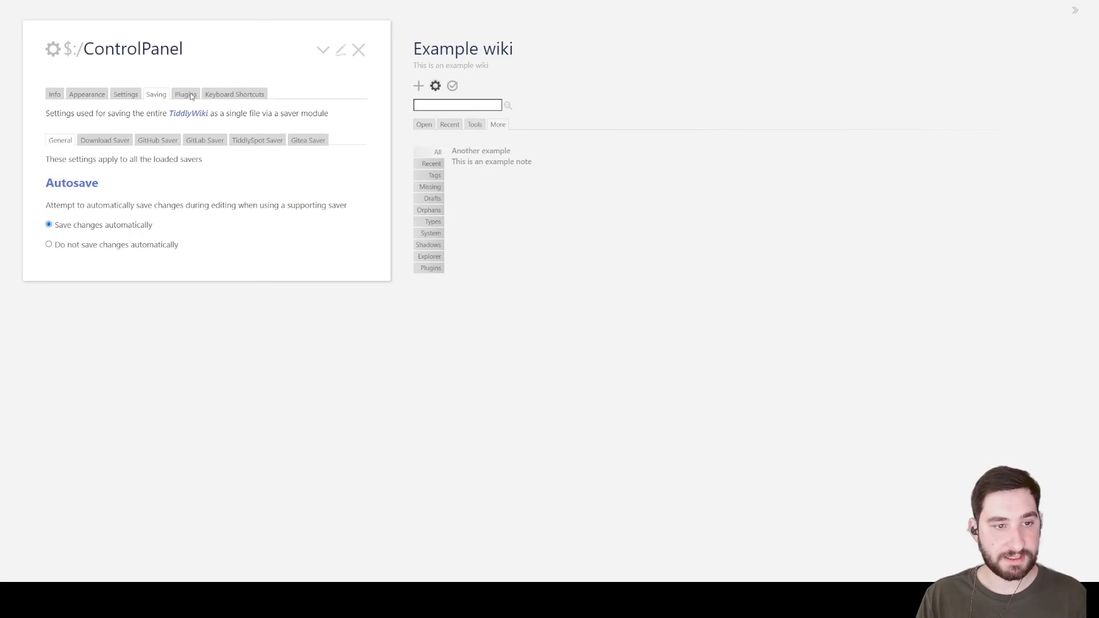
Review installed Themes and Languages, ending on the plugin list with only the TiddlyWiki5 core
click(185, 93)
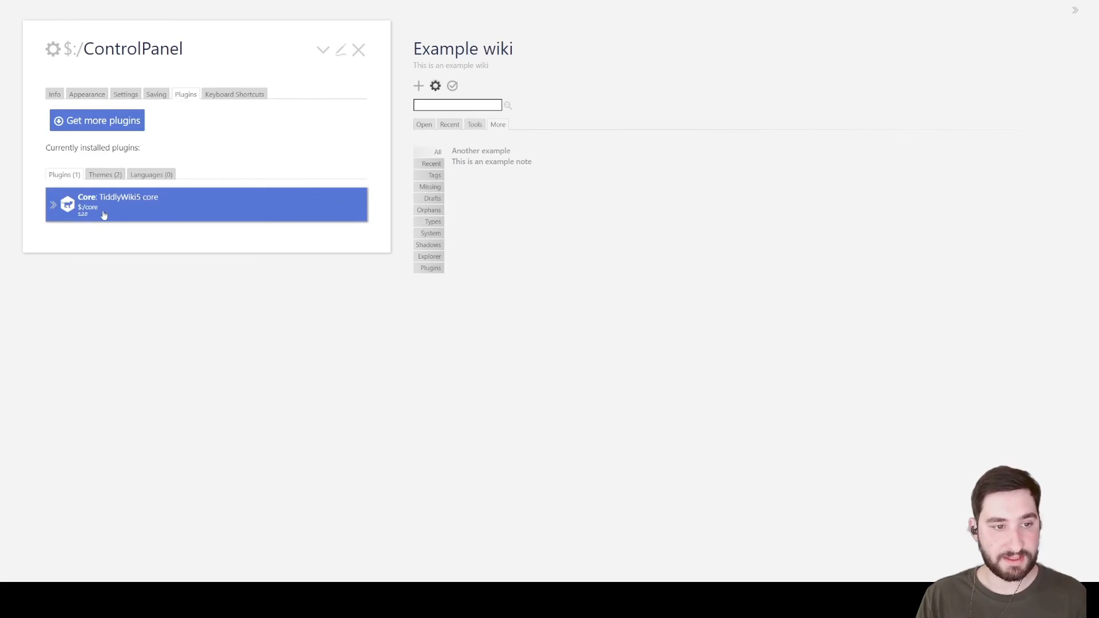
mouse_move(144, 201)
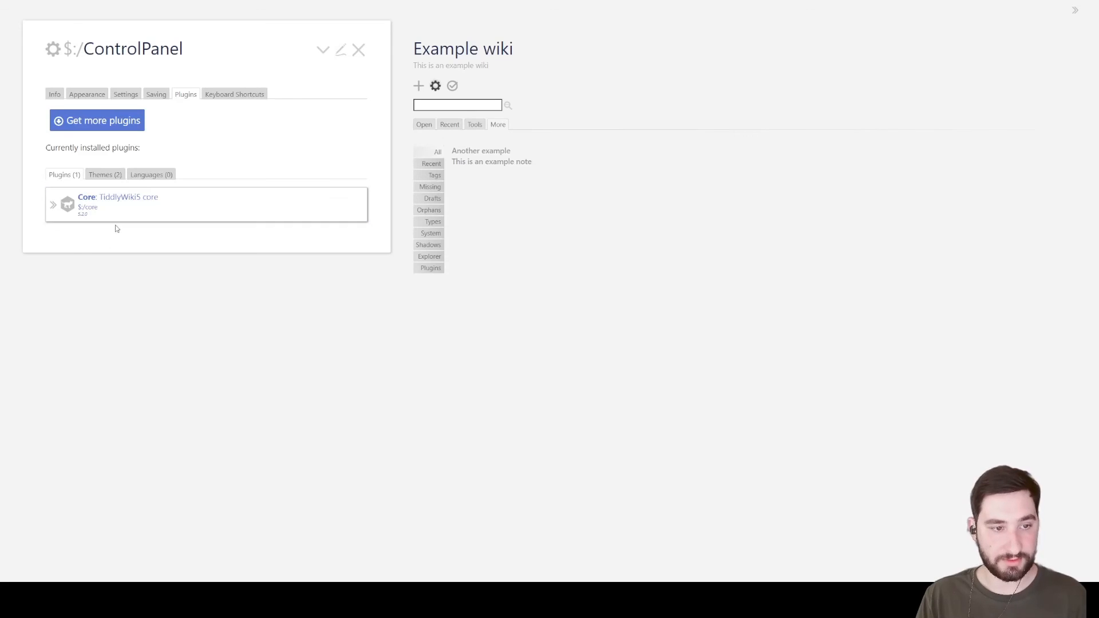
click(104, 174)
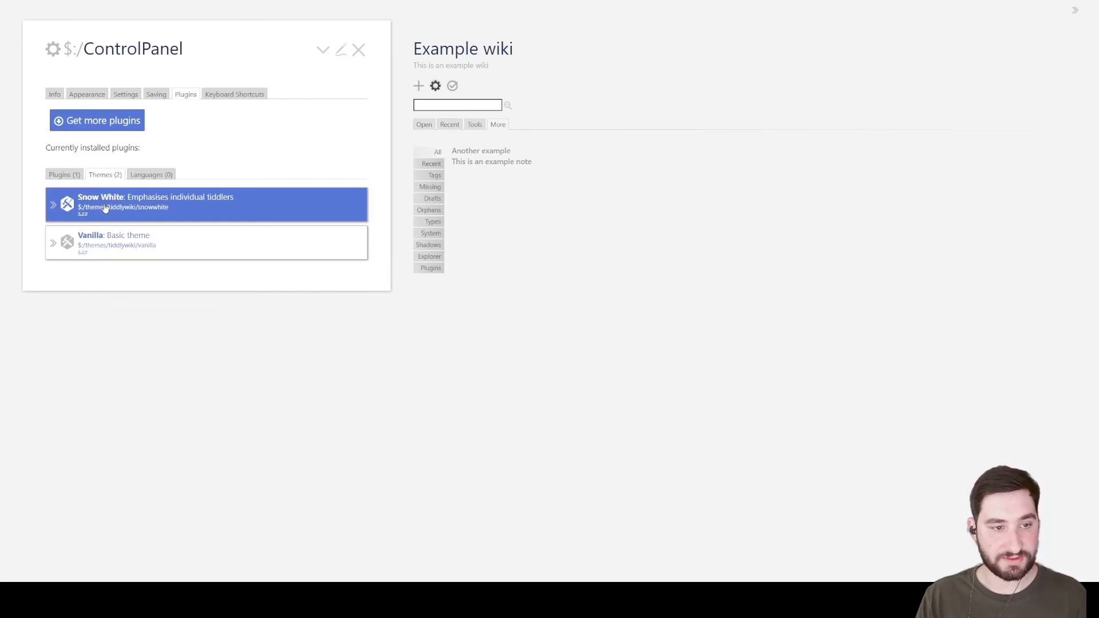
click(64, 174)
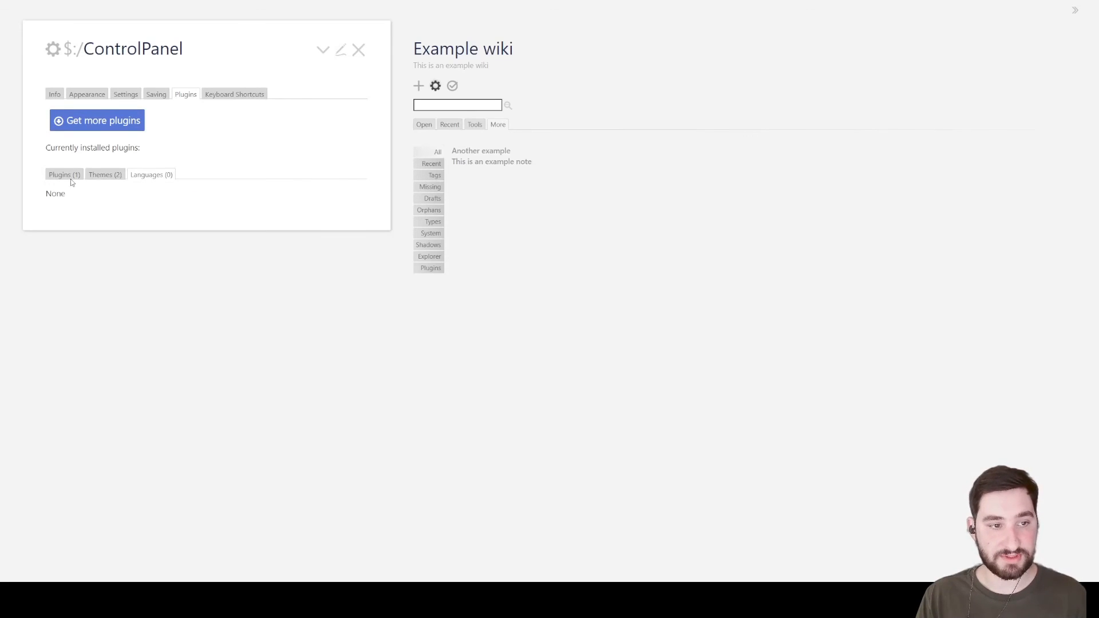
click(64, 174)
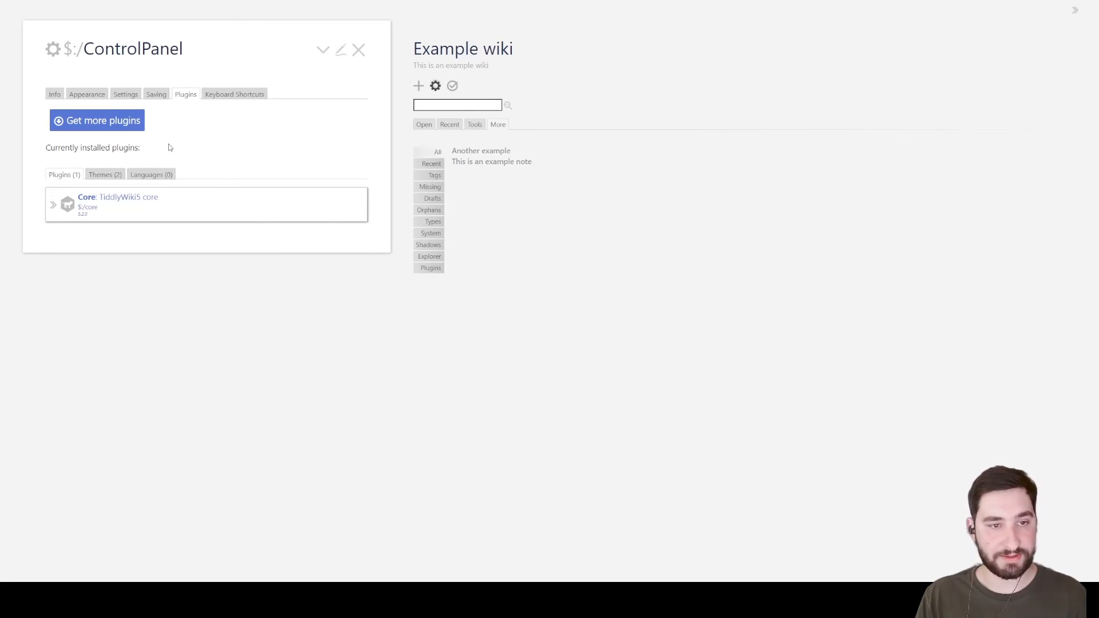
mouse_move(192, 138)
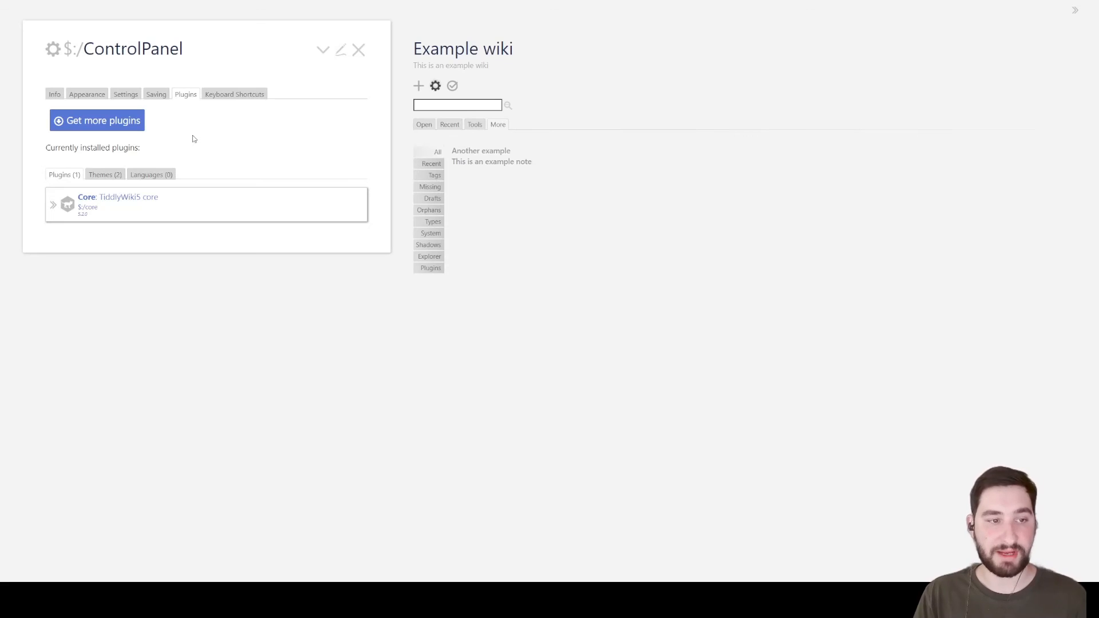
mouse_move(68, 101)
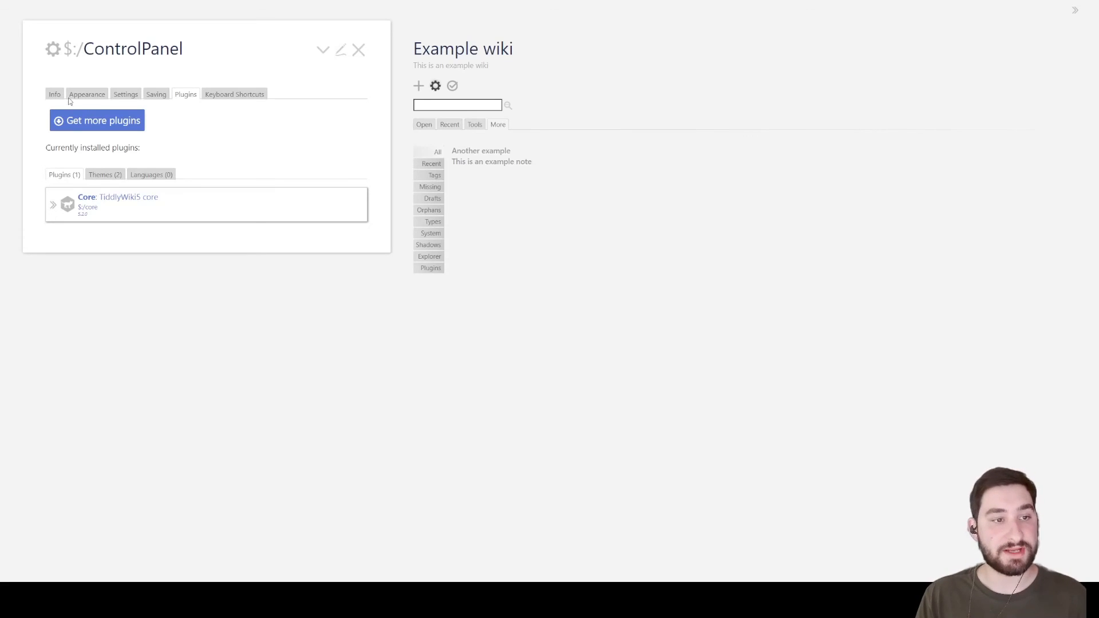
Return to the Info section, close the Control Panel and list the open tiddlers
click(53, 93)
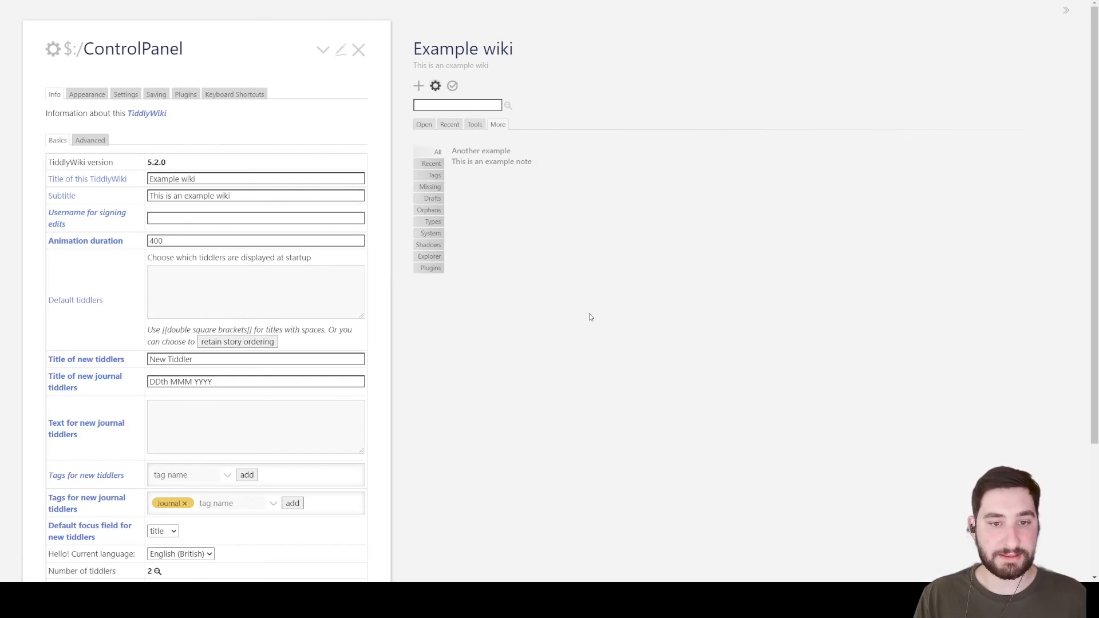
mouse_move(426, 154)
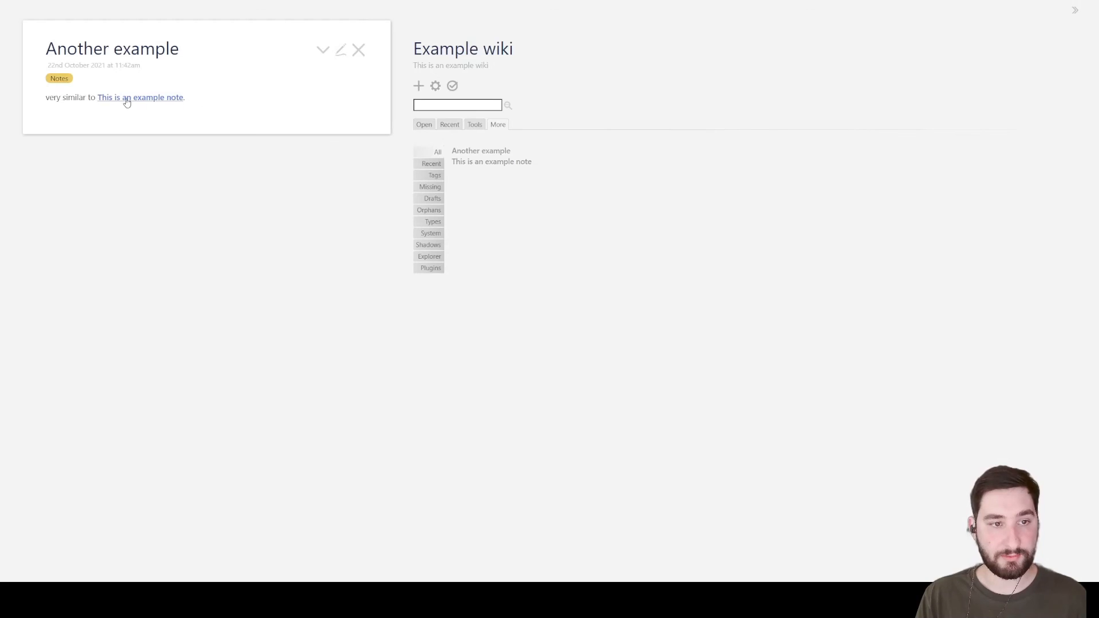
mouse_move(217, 106)
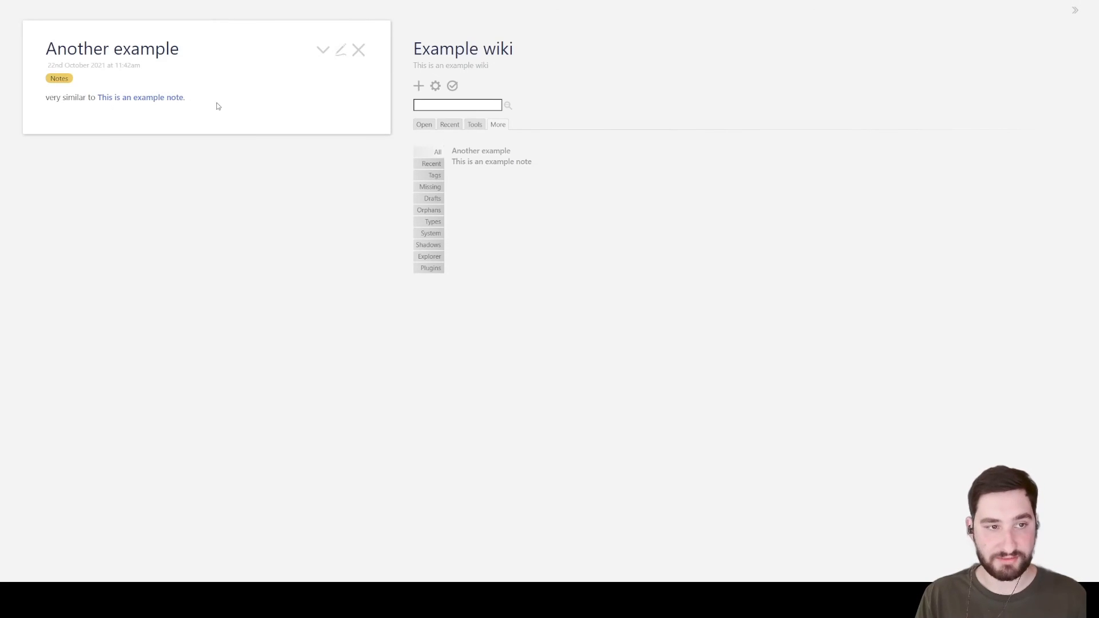
mouse_move(610, 219)
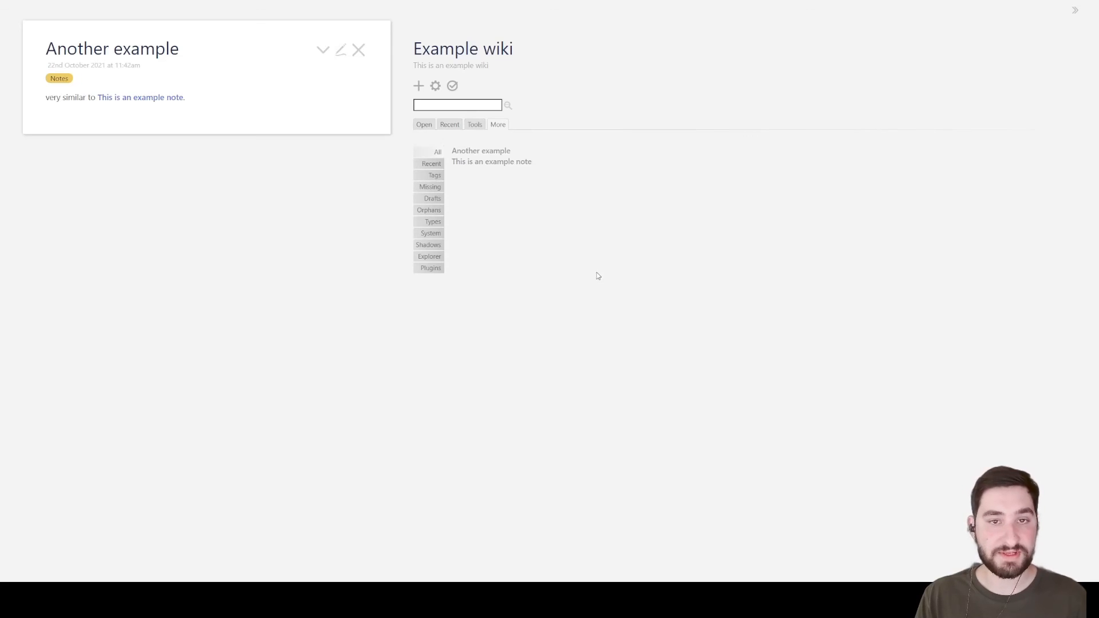
mouse_move(396, 133)
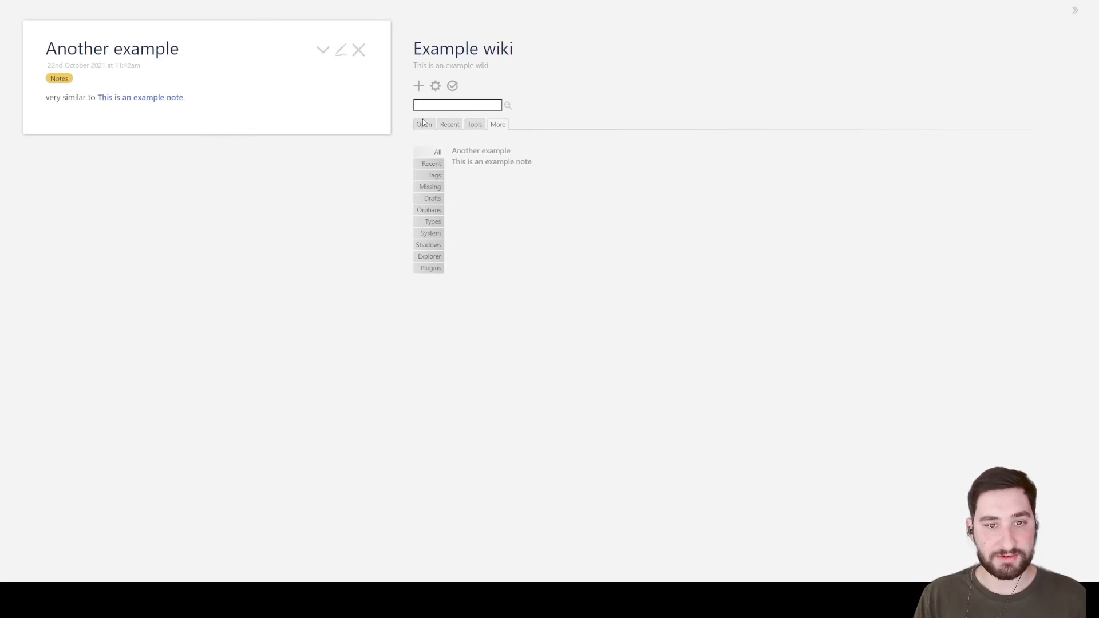
click(424, 123)
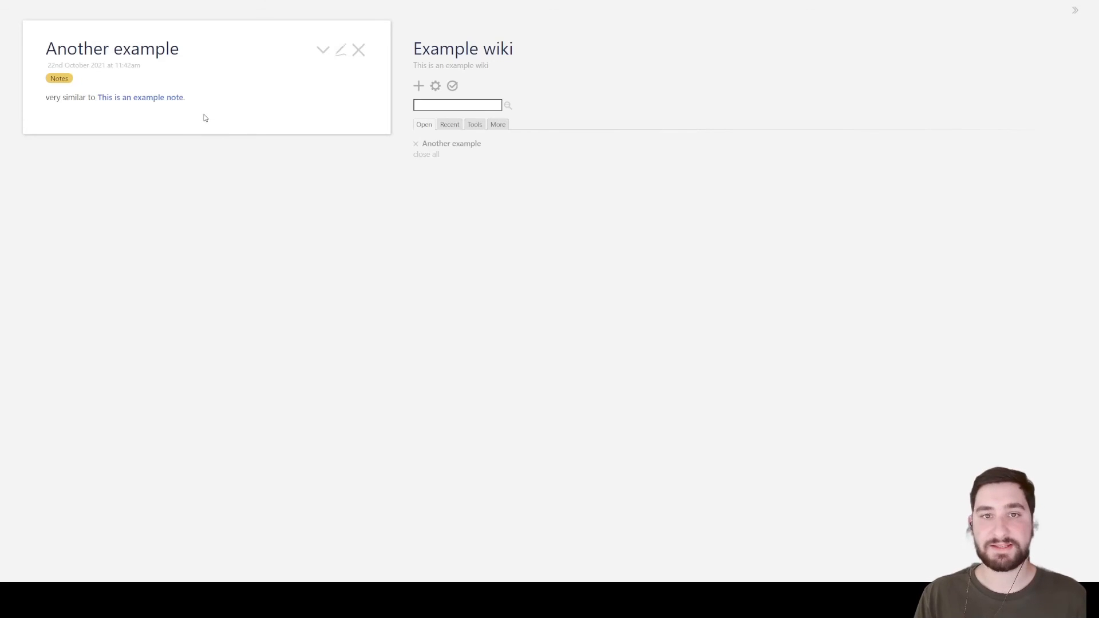